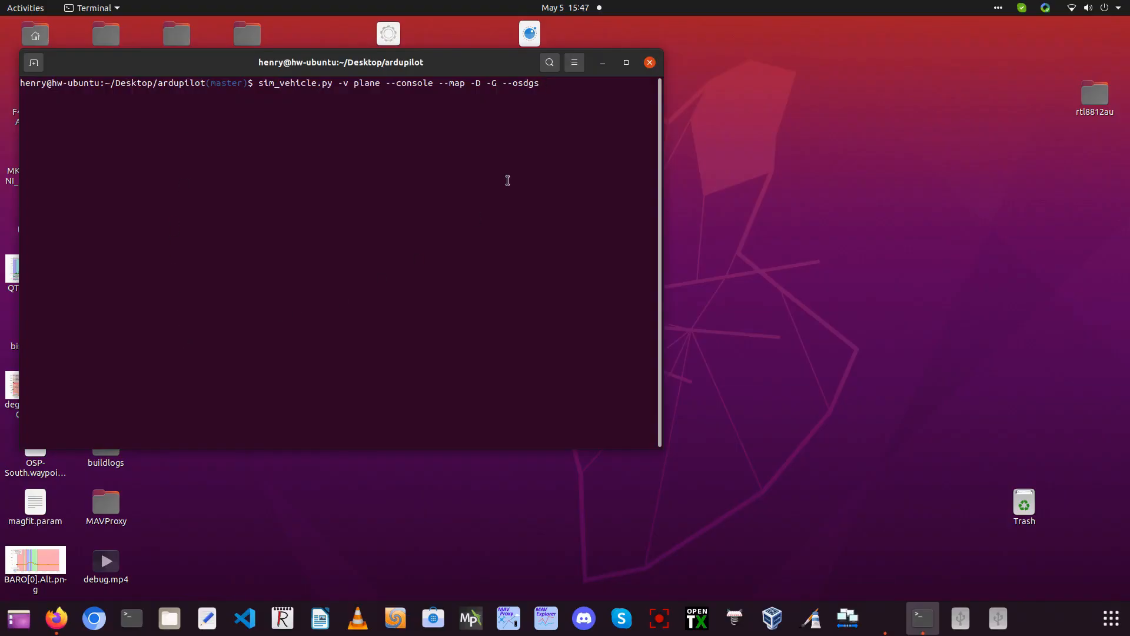
- Trim stray letters from the sim_vehicle.py plane launch with --console --map -D -G --osd
{"action": "key", "text": "BackSpace"}
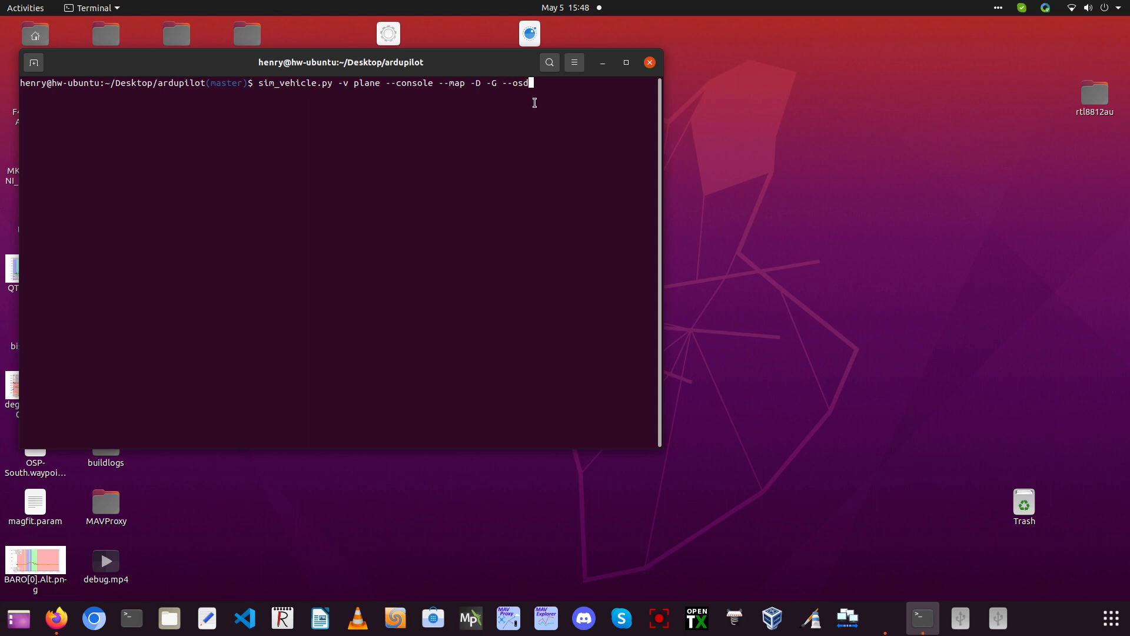
{"action": "mouse_move", "coordinate": [474, 124]}
{"action": "type", "text": "param set"}
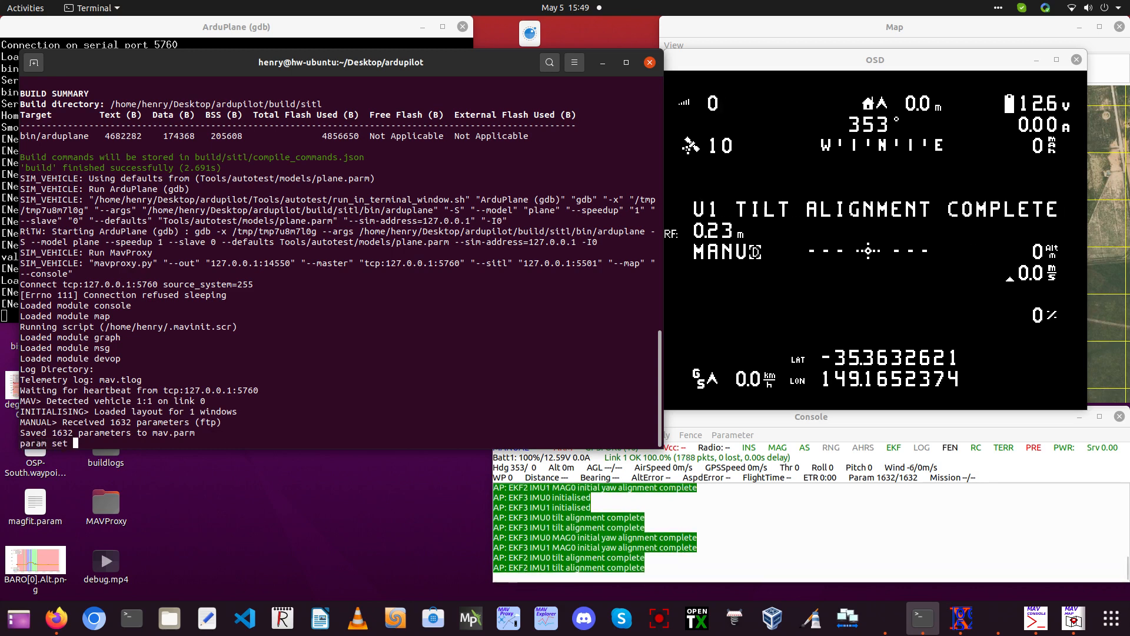
- List the RNGFND1* parameters in MAVProxy, revealing an analog, downward-facing rangefinder
{"action": "type", "text": "rng"}
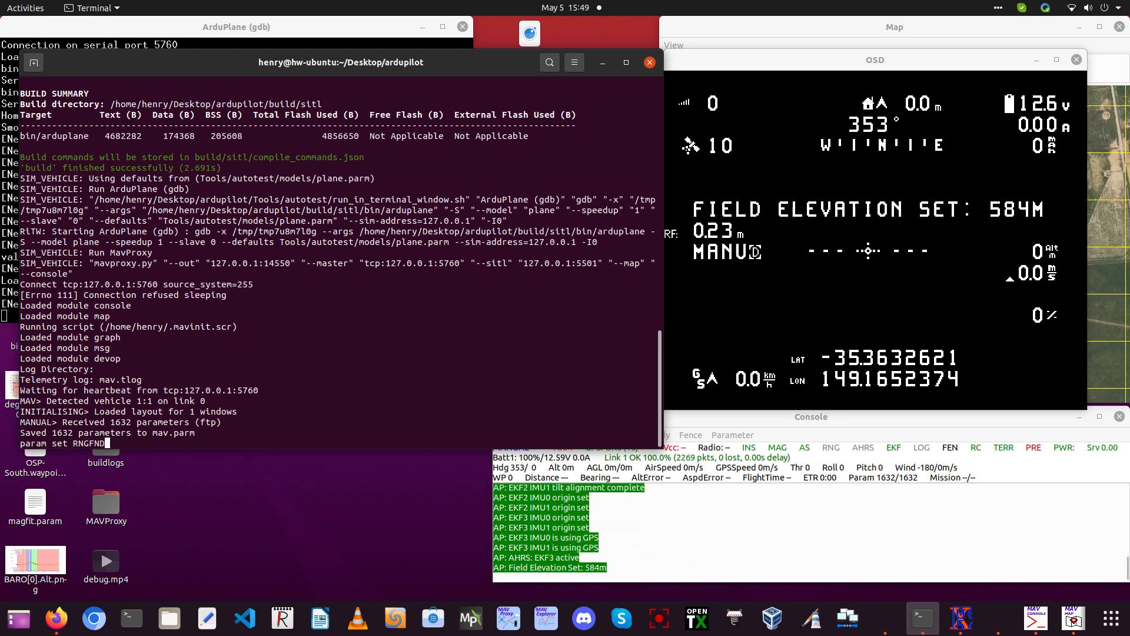
{"action": "type", "text": "1_"}
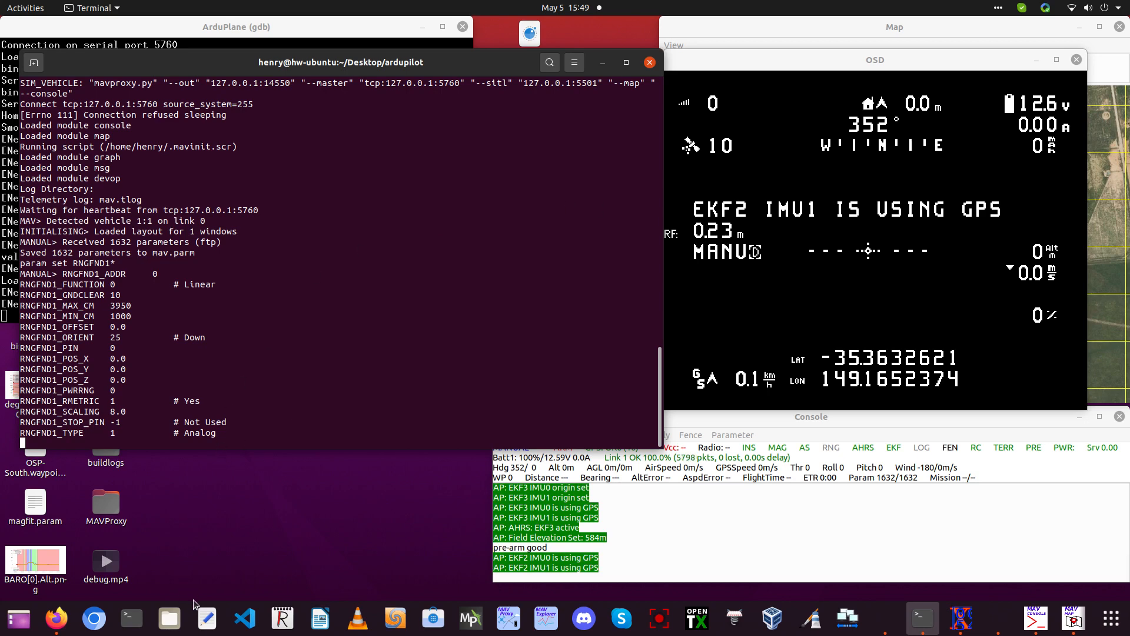
- Bring up gedit and open AP_OSD_Screen.cpp from the recent files list
{"action": "left_click", "coordinate": [207, 617]}
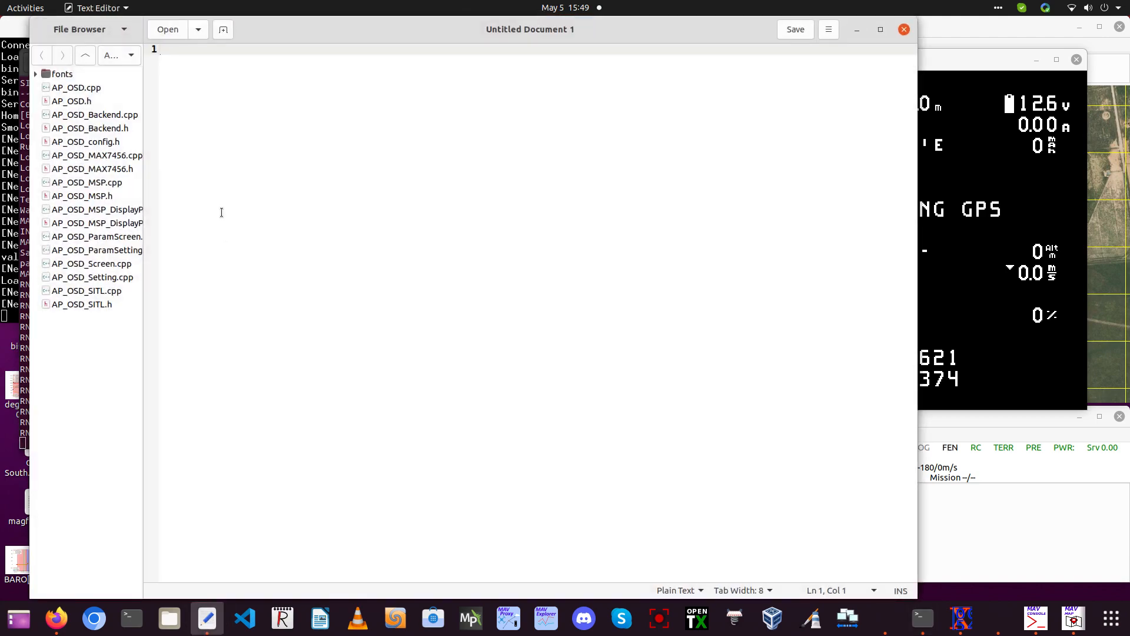
{"action": "left_click", "coordinate": [199, 30]}
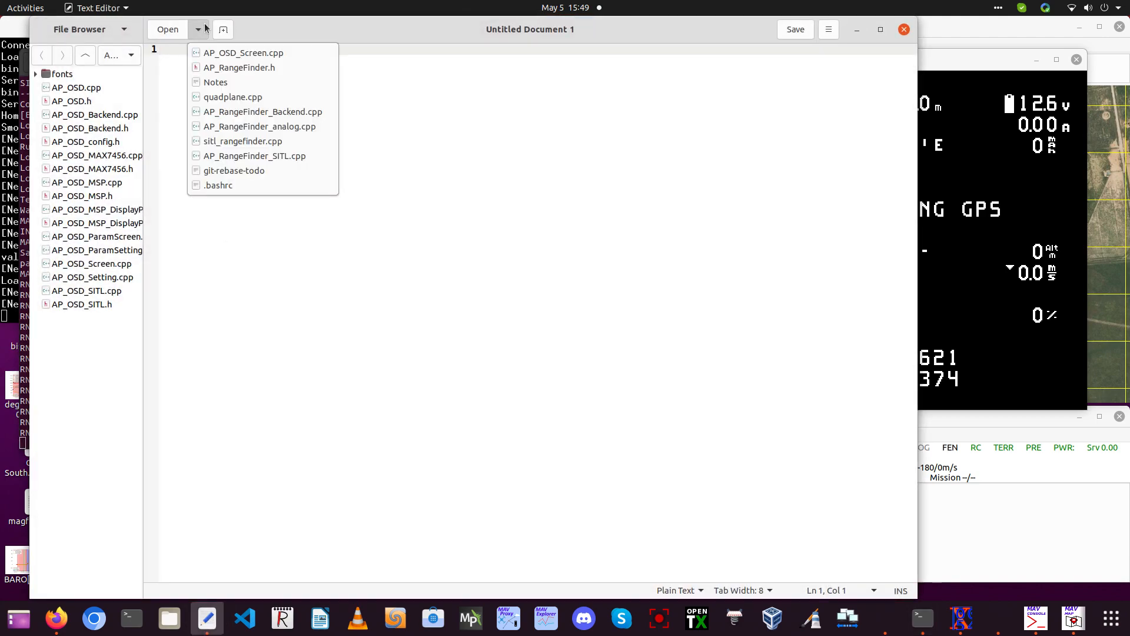
{"action": "left_click", "coordinate": [240, 52]}
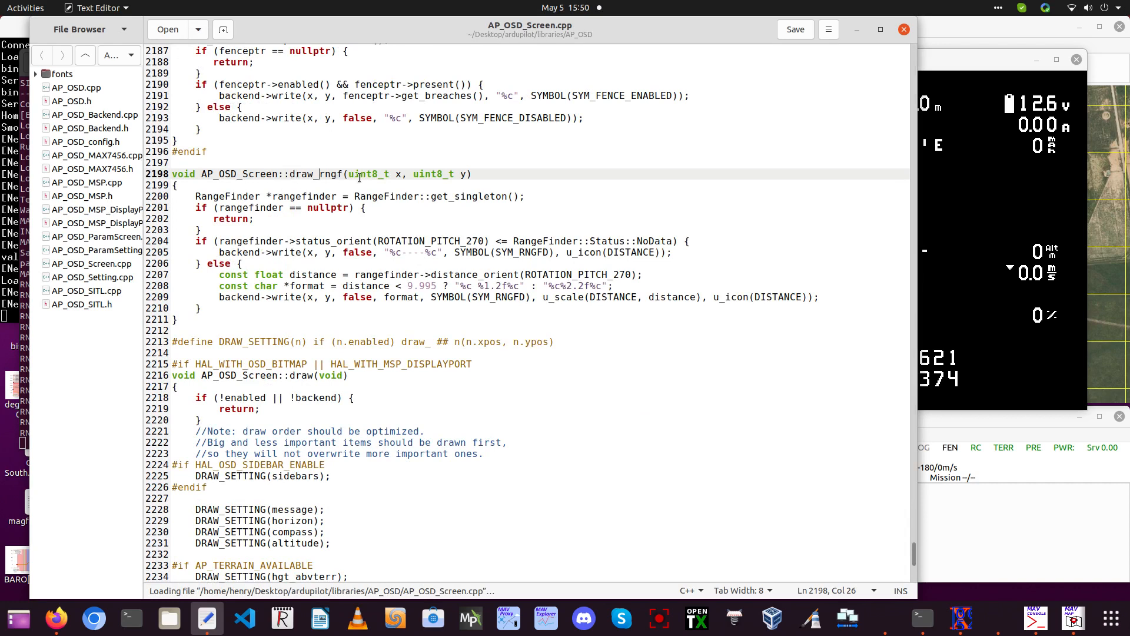
{"action": "mouse_move", "coordinate": [383, 166]}
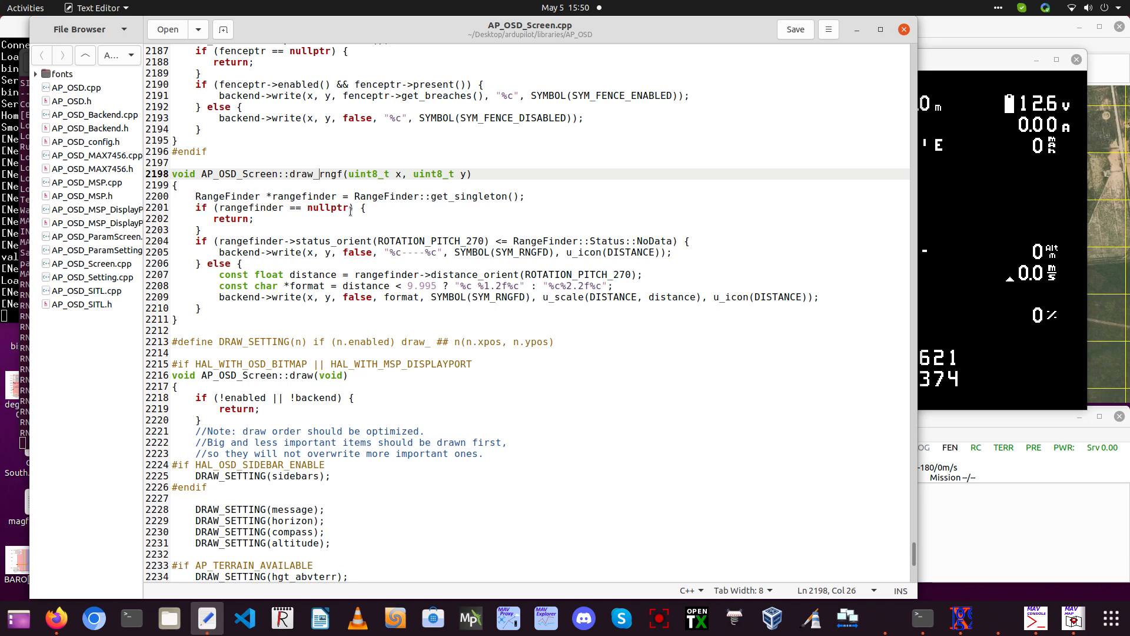
{"action": "mouse_move", "coordinate": [282, 207]}
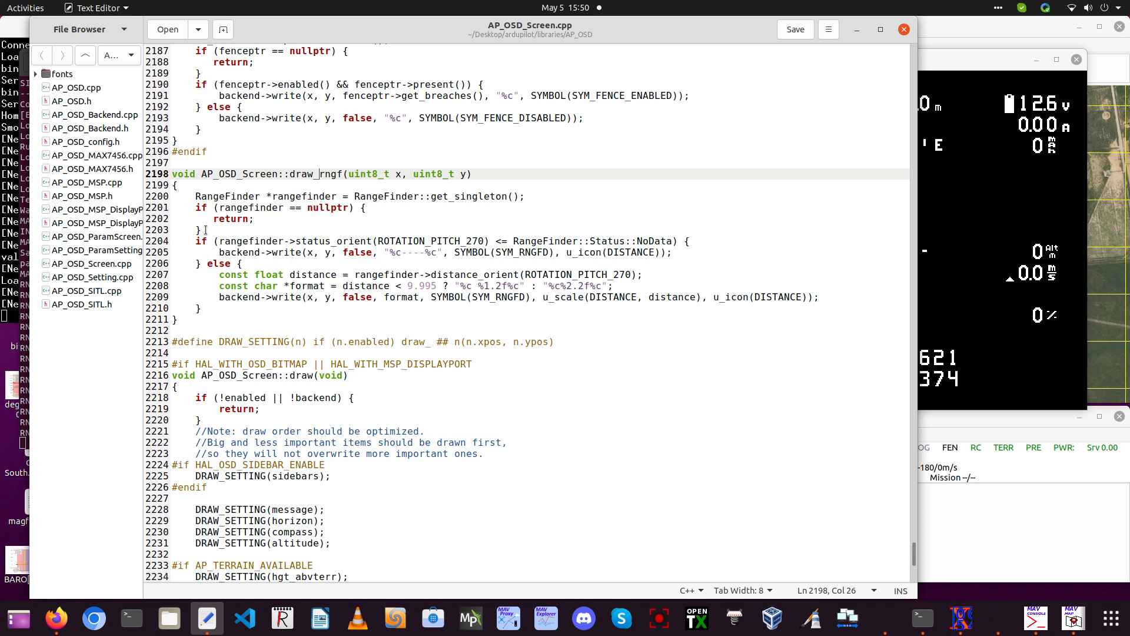
- Start a GCS_SEND_TEXT(MAV_SEVERITY_INFO, ...) debug line after the nullptr check
{"action": "left_click", "coordinate": [205, 229]}
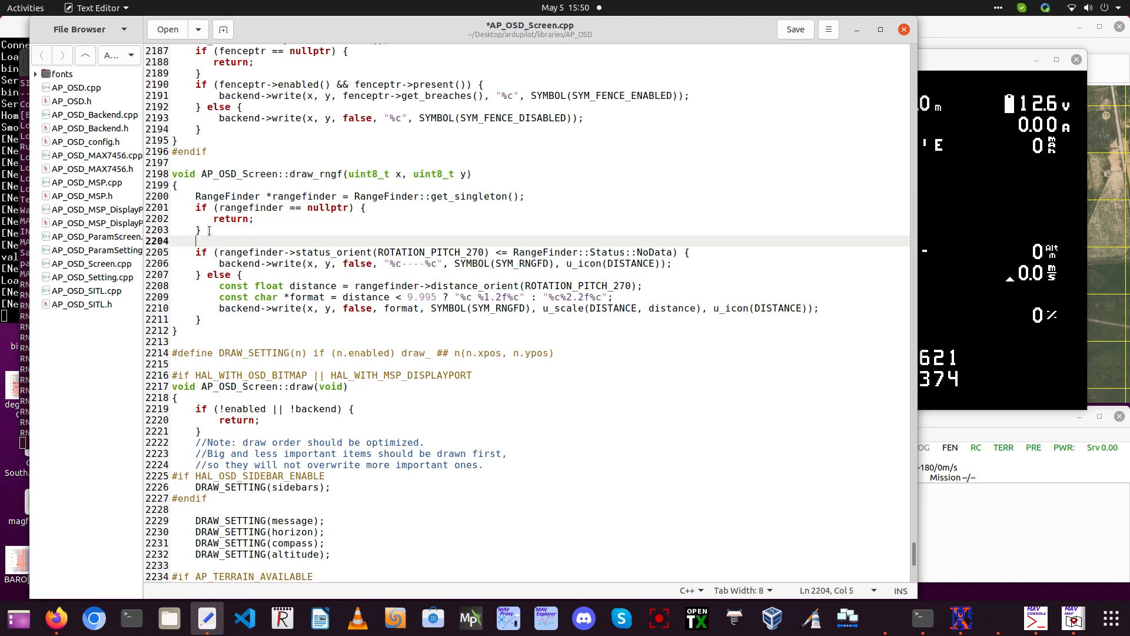
{"action": "type", "text": "G"}
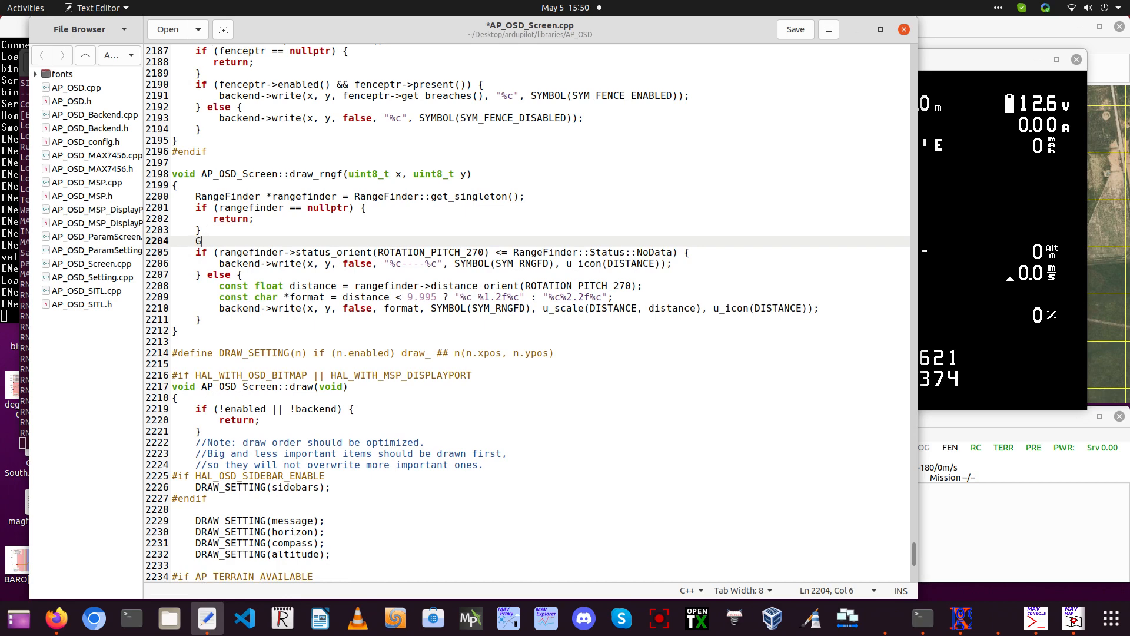
{"action": "type", "text": "CS_S"}
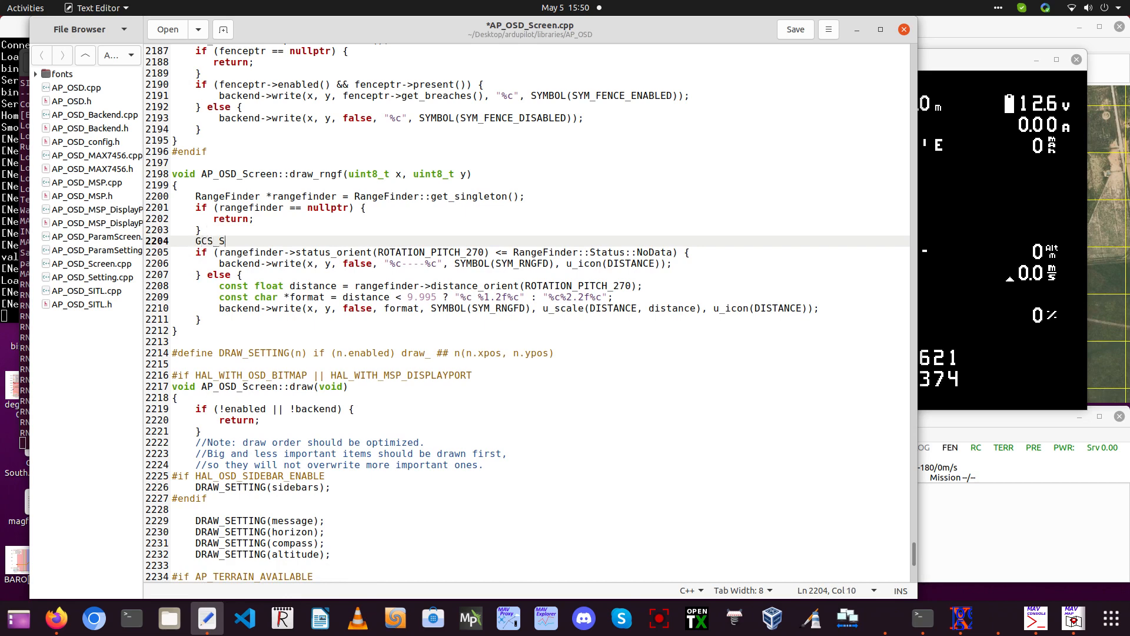
{"action": "type", "text": "END_TEXX"}
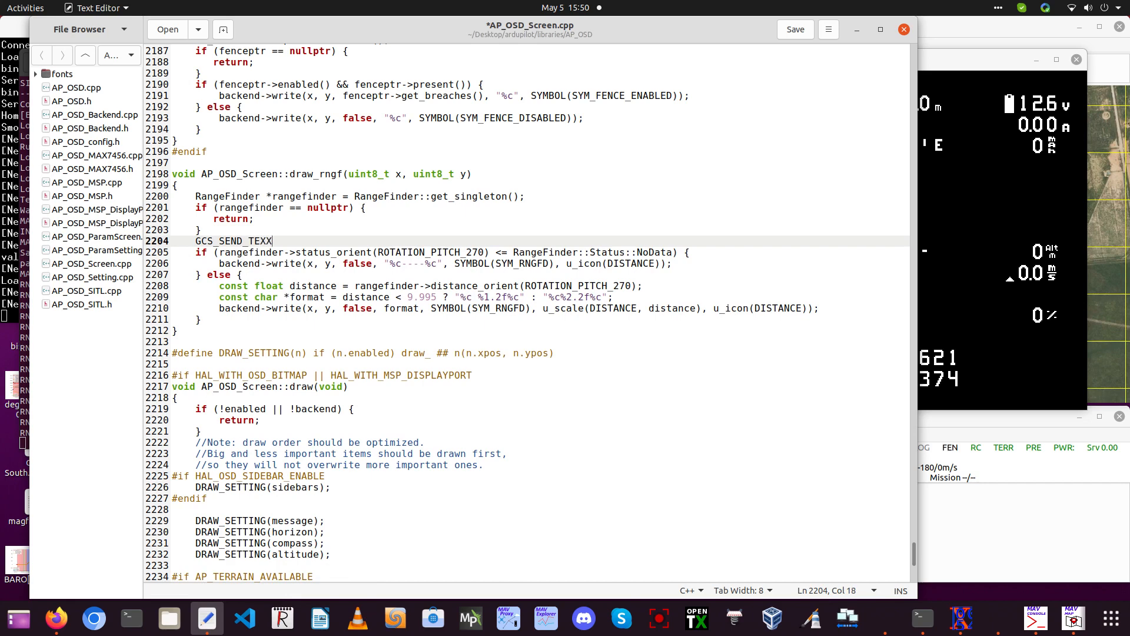
{"action": "key", "text": "BackSpace"}
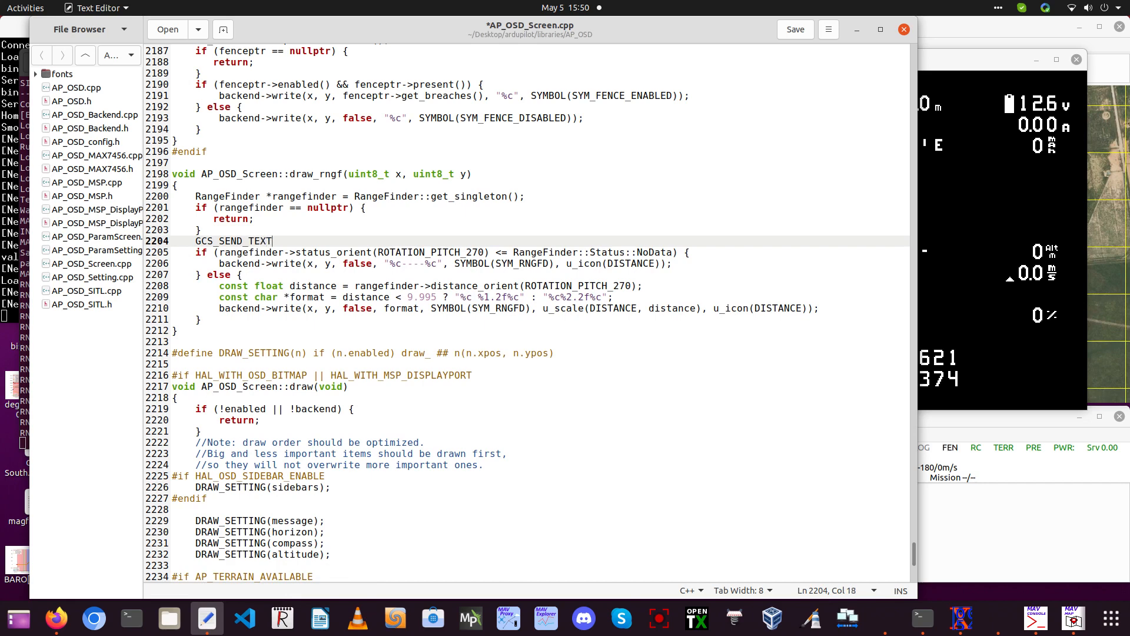
{"action": "type", "text": "("}
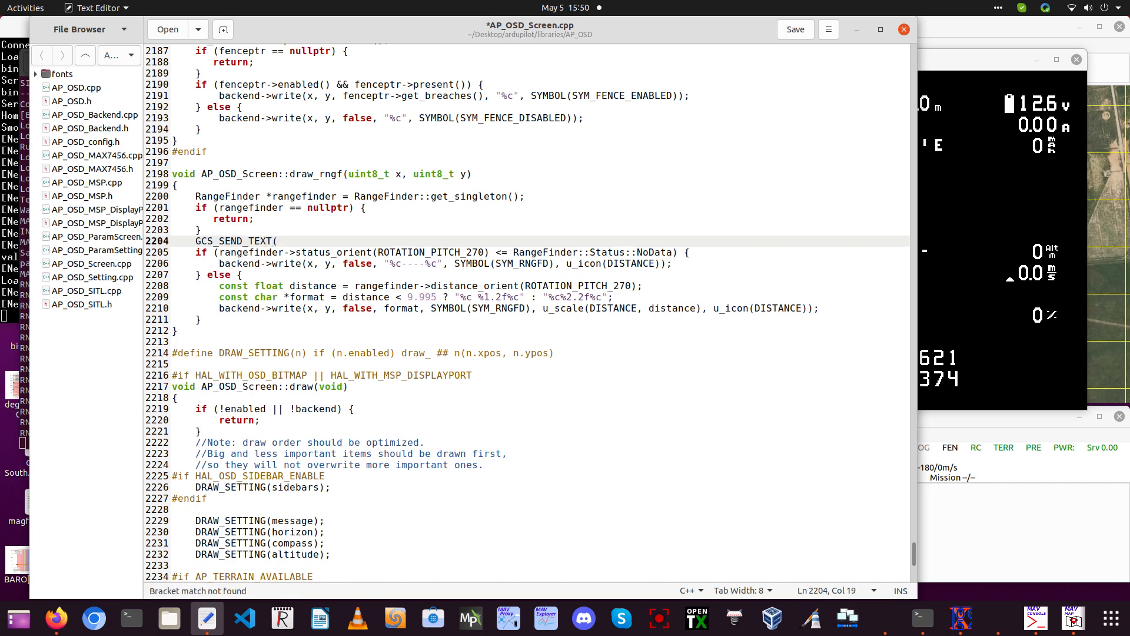
{"action": "type", "text": "MAV_SE"}
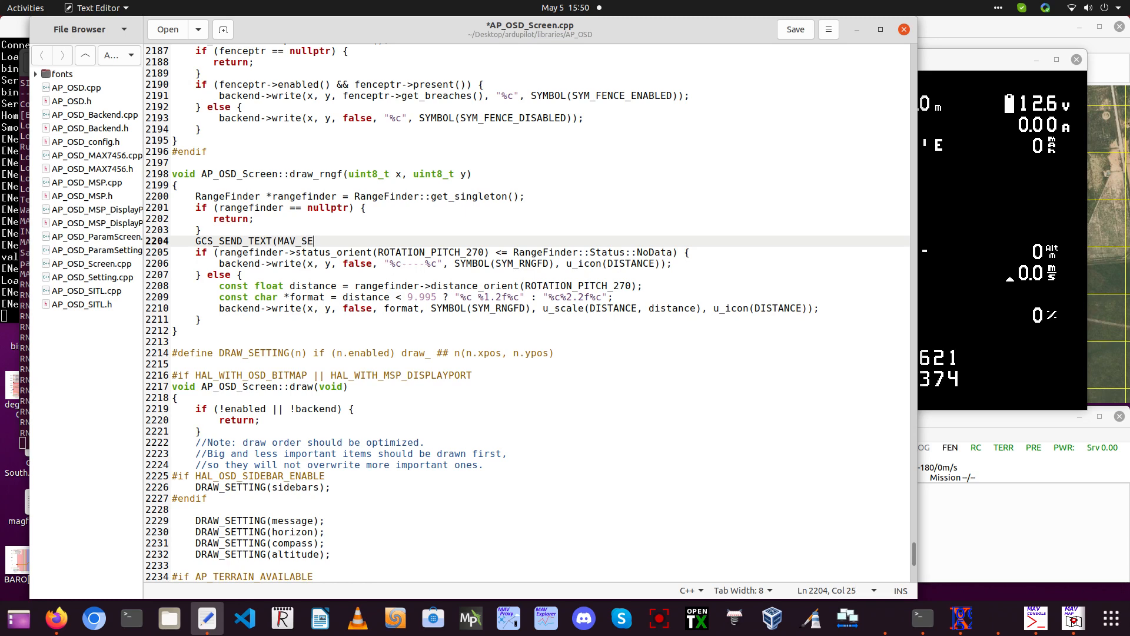
{"action": "type", "text": "VERITY"}
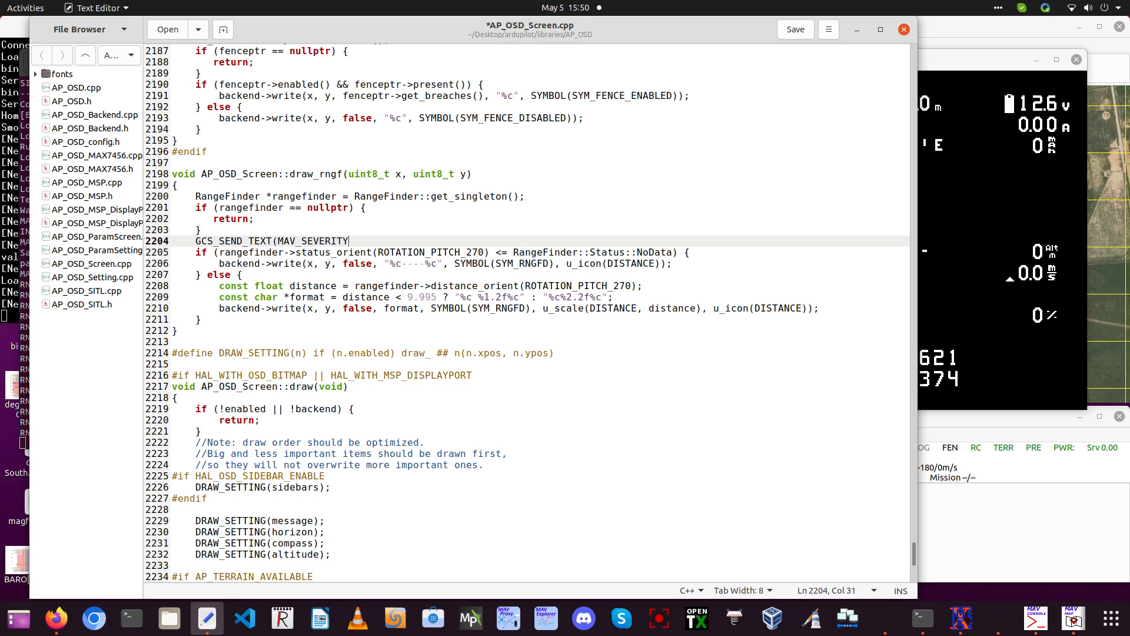
{"action": "type", "text": "_IN"}
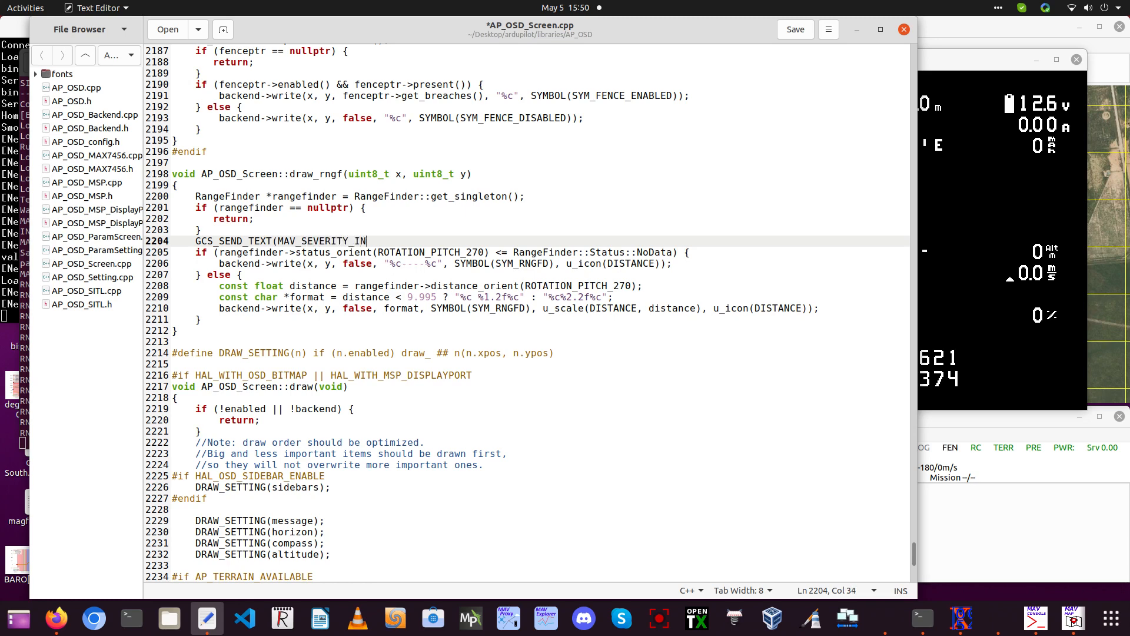
{"action": "type", "text": "FO"}
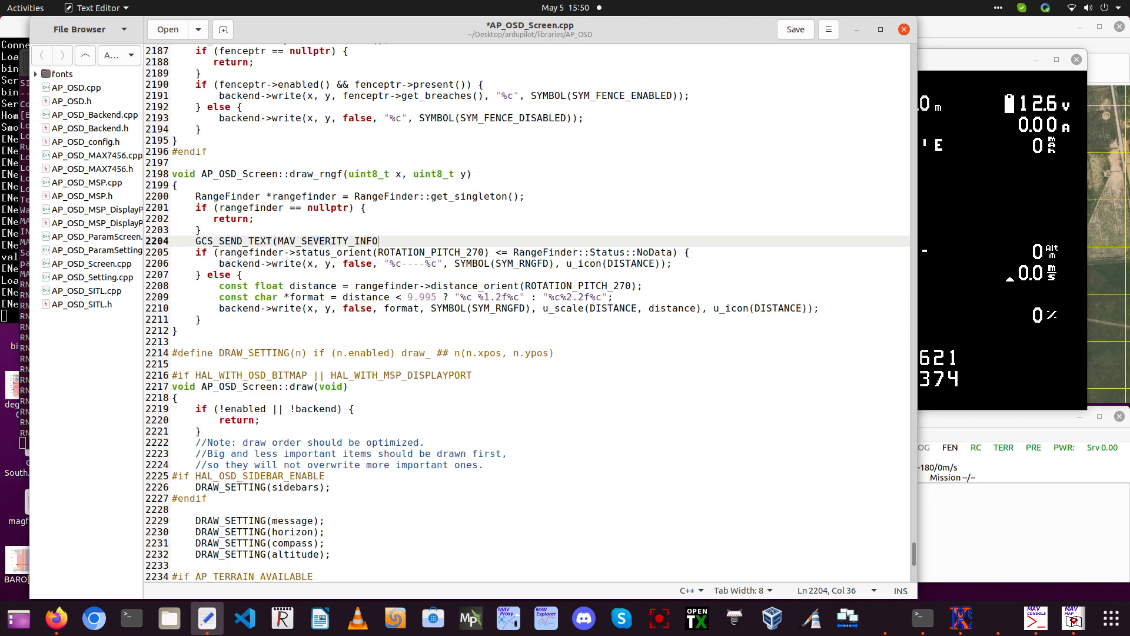
{"action": "type", "text": ",\""}
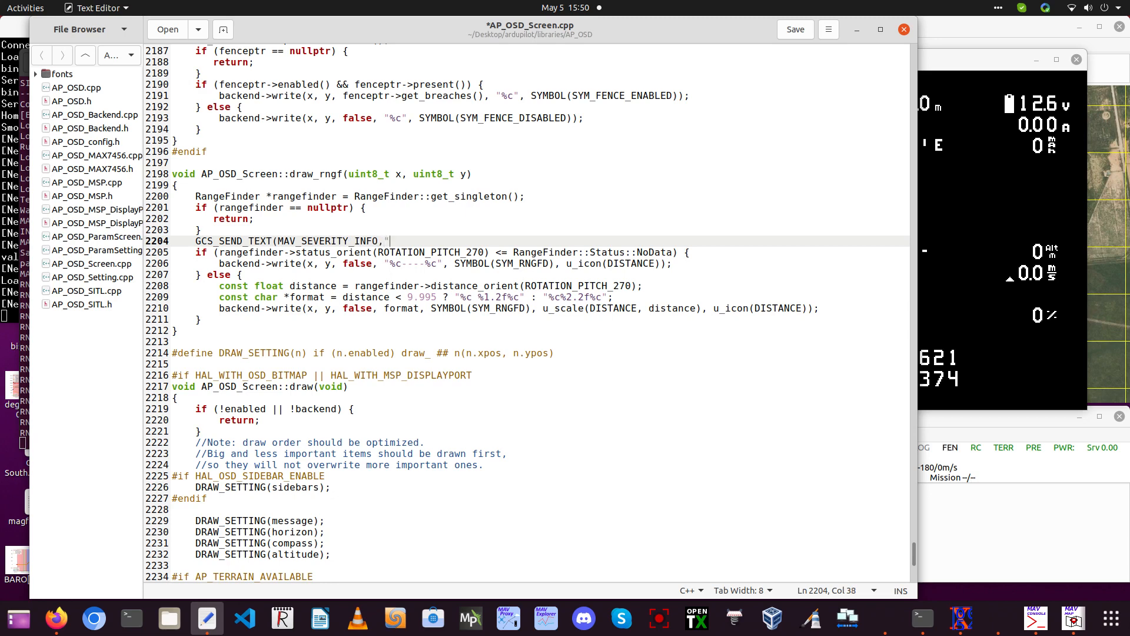
- Finish it with "Status = %f" and float(rangefinder->status_orient(ROTATION_PITCH_270)), then save
{"action": "type", "text": "Status ="}
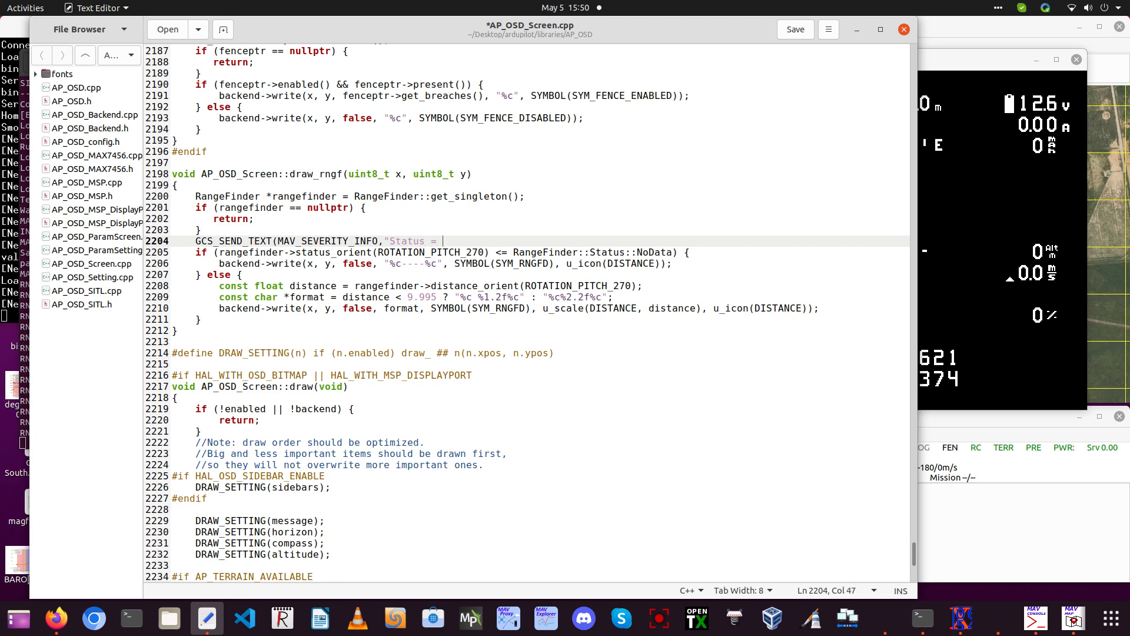
{"action": "type", "text": "%f"}
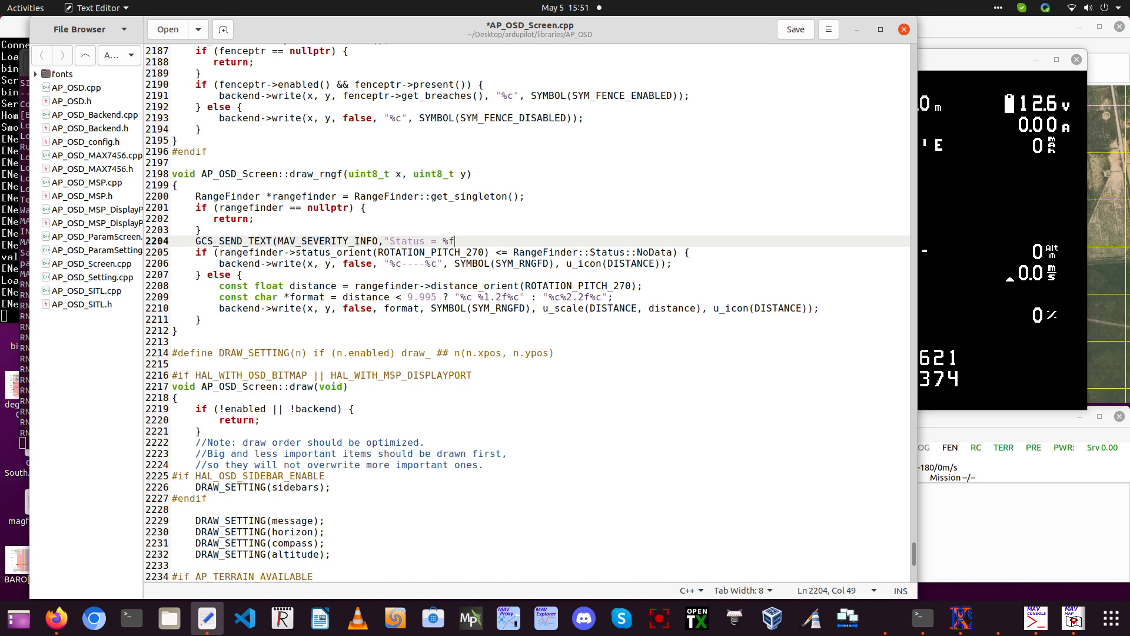
{"action": "type", "text": "\""}
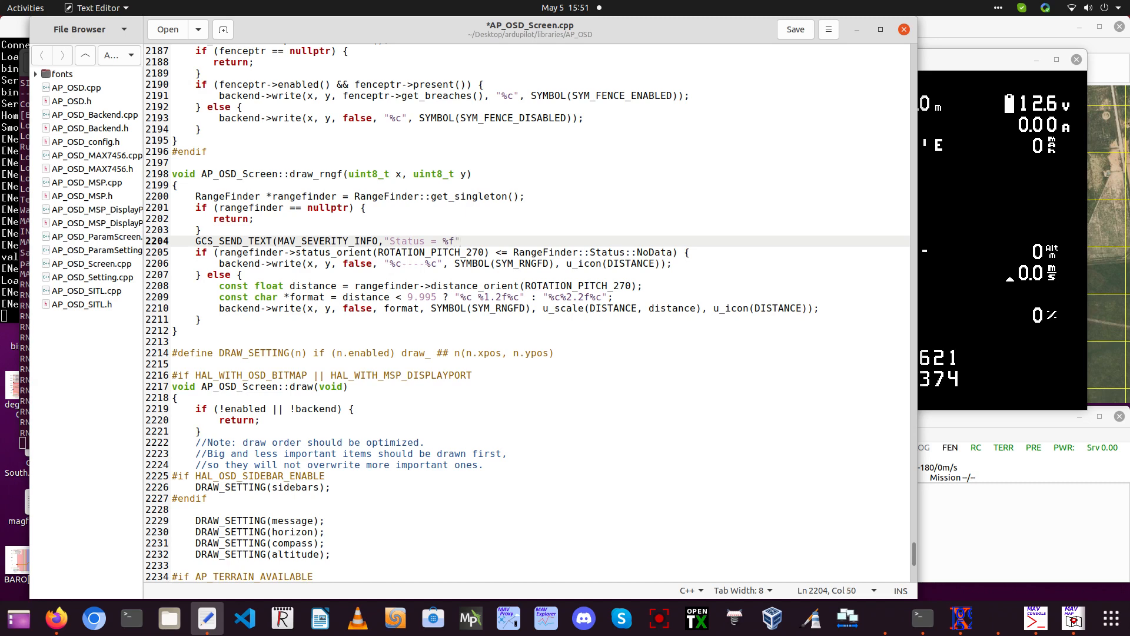
{"action": "type", "text": ","}
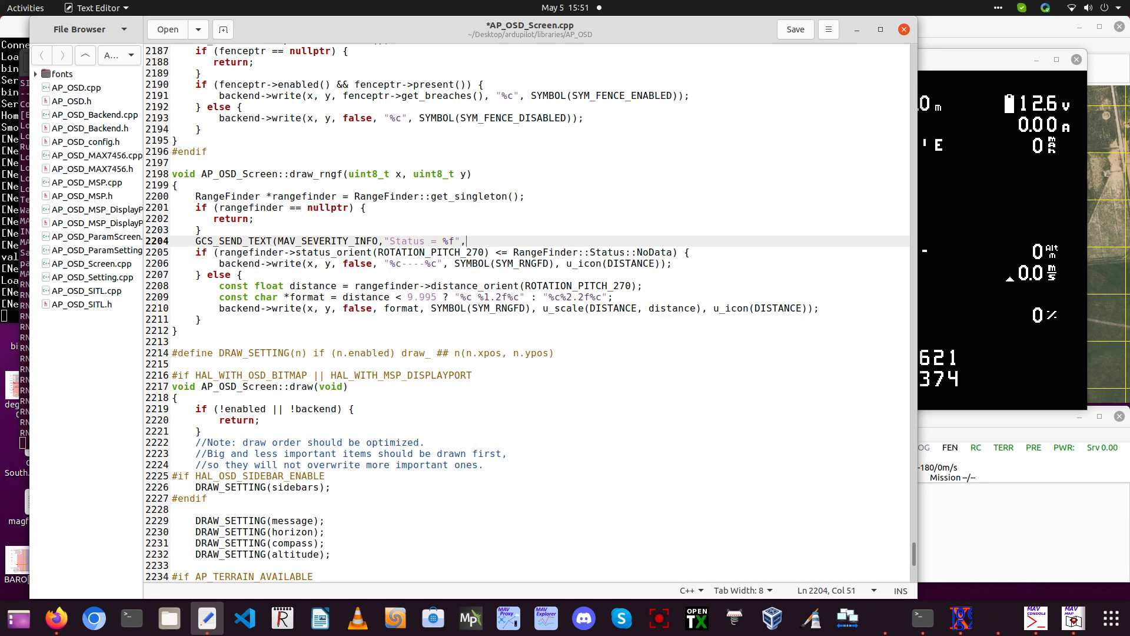
{"action": "type", "text": "float()"}
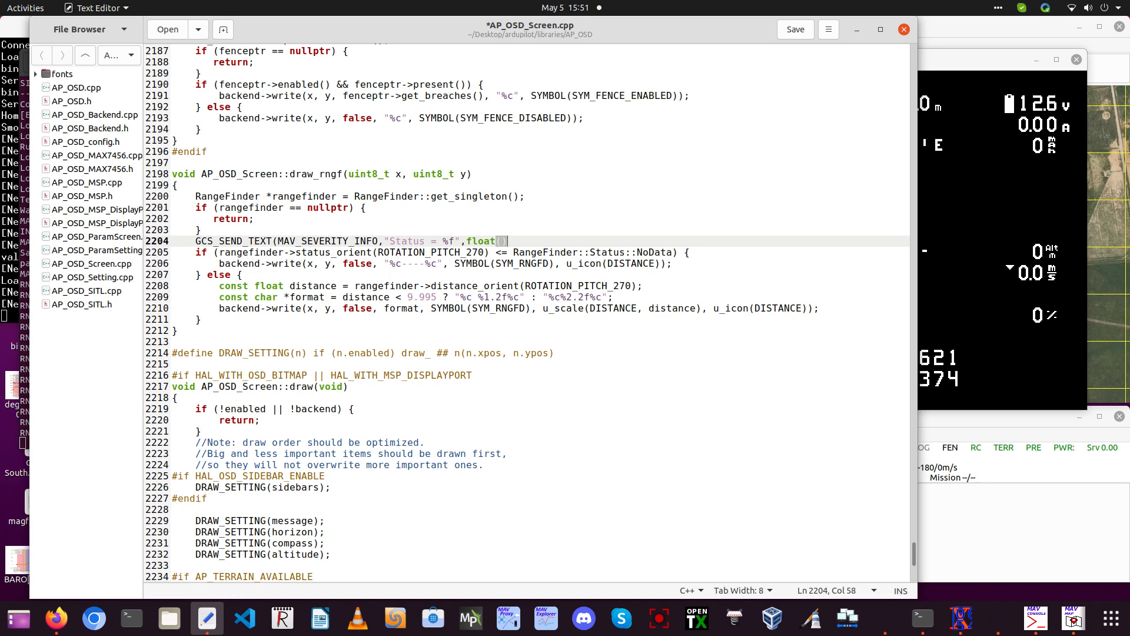
{"action": "type", "text": ")"}
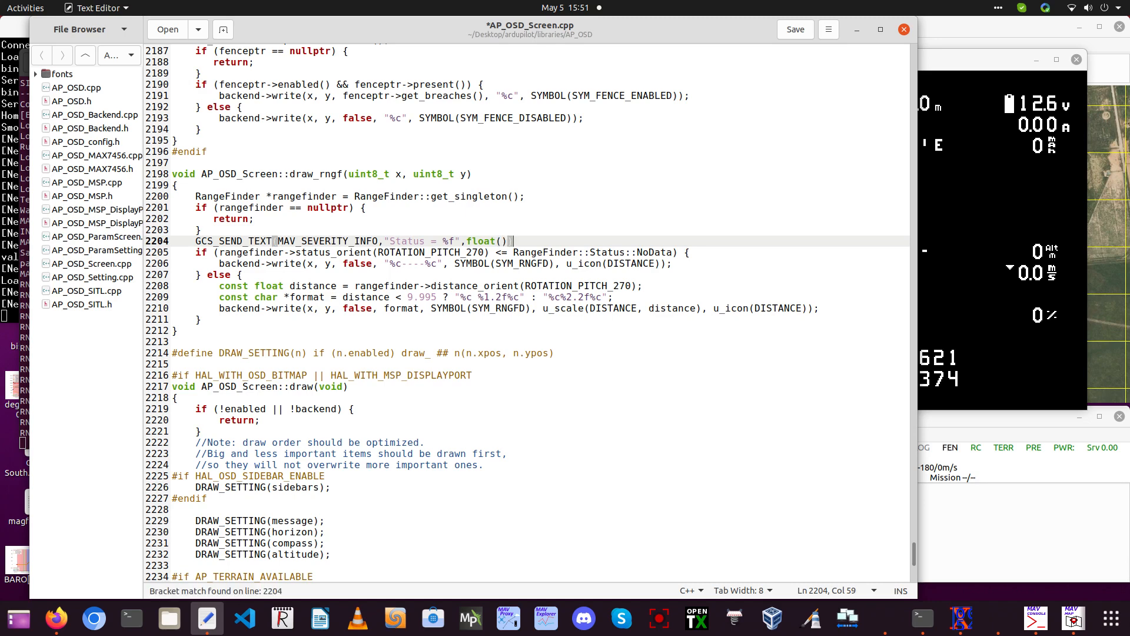
{"action": "type", "text": ")"}
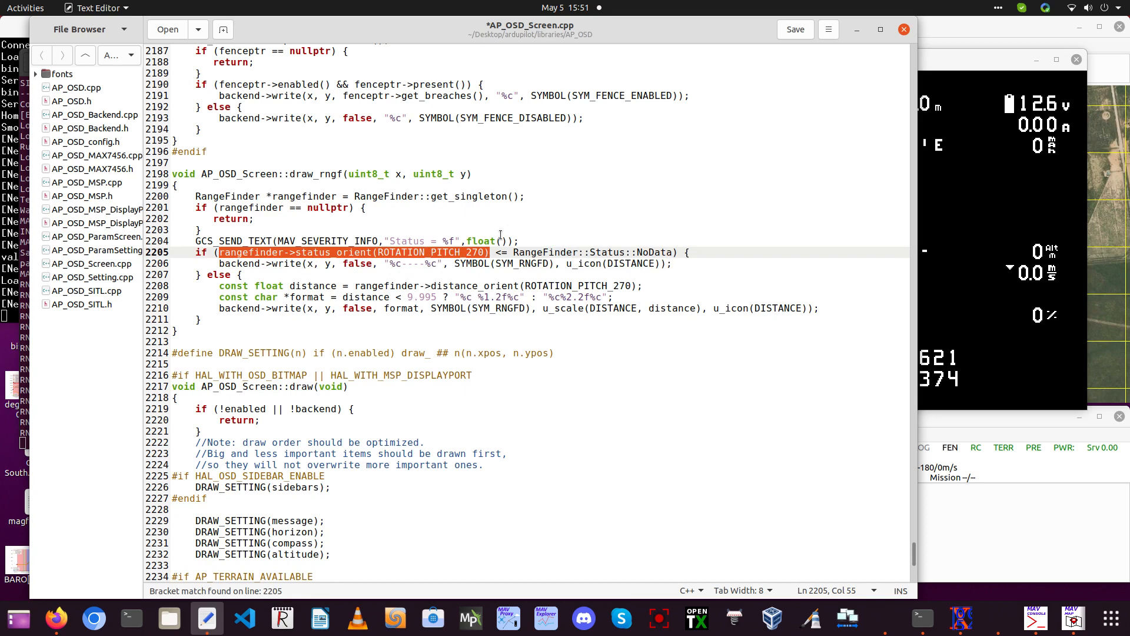
{"action": "left_click", "coordinate": [502, 240]}
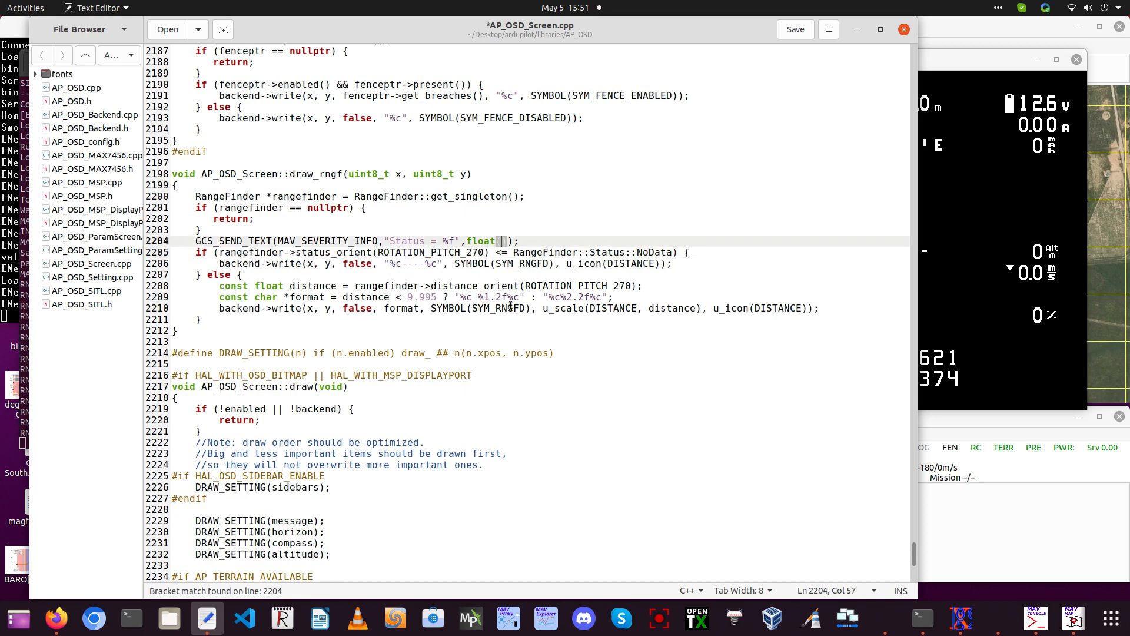
{"action": "type", "text": "rangefinder->status_orient(ROTATION_PITCH_270)"}
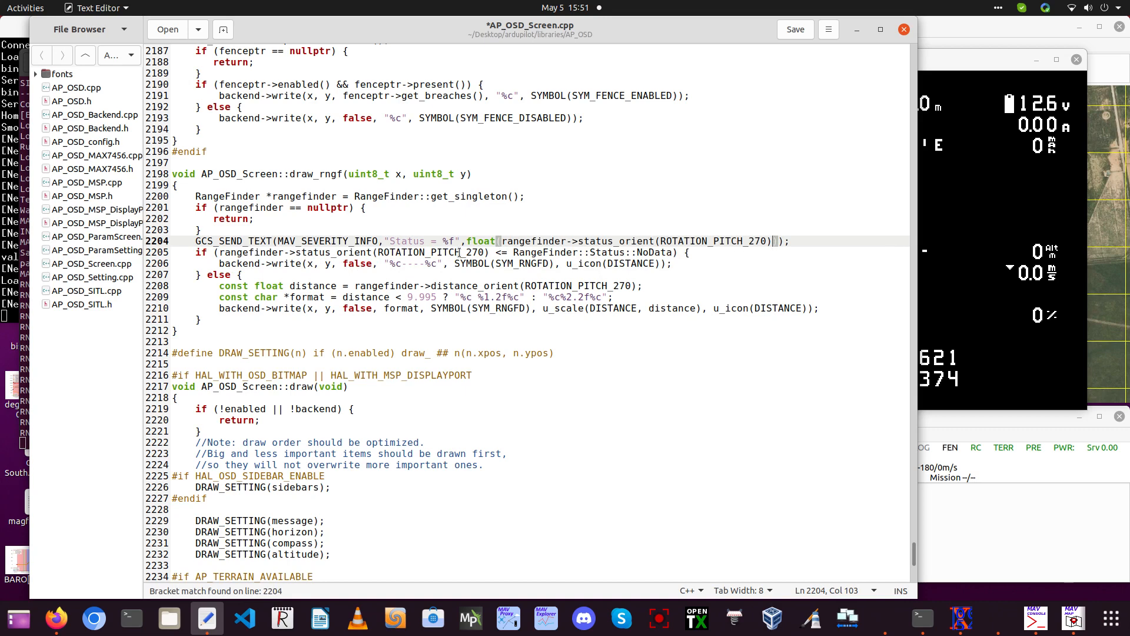
{"action": "key", "text": "ctrl+s"}
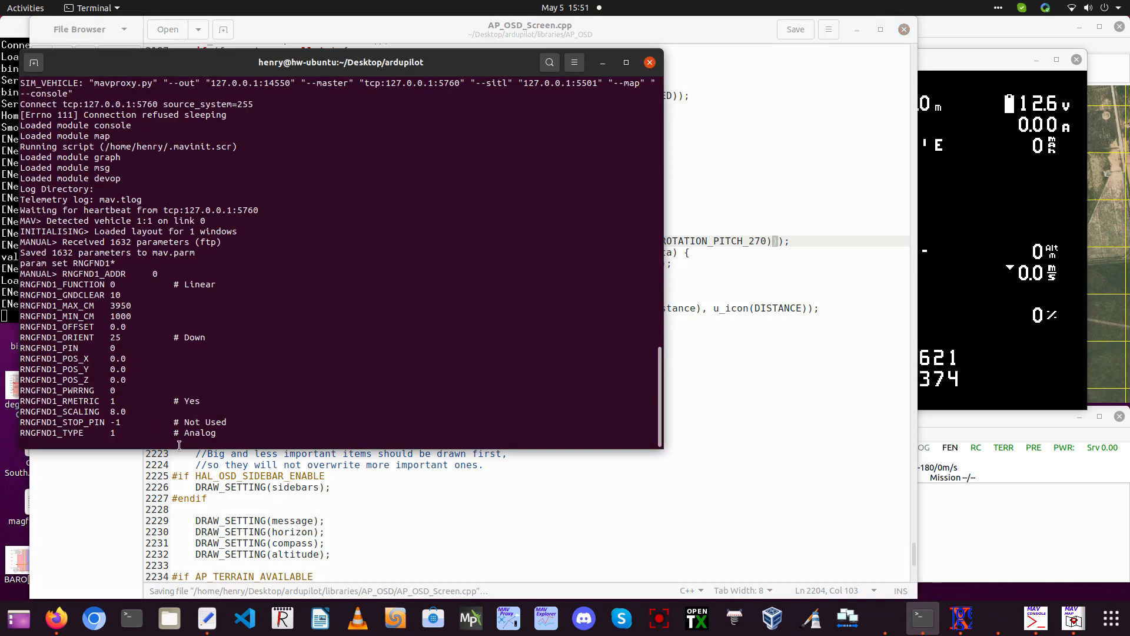
- Stop the simulator and rerun sim_vehicle.py -v plane --console --map -D -G --osd
{"action": "key", "text": "ctrl+c"}
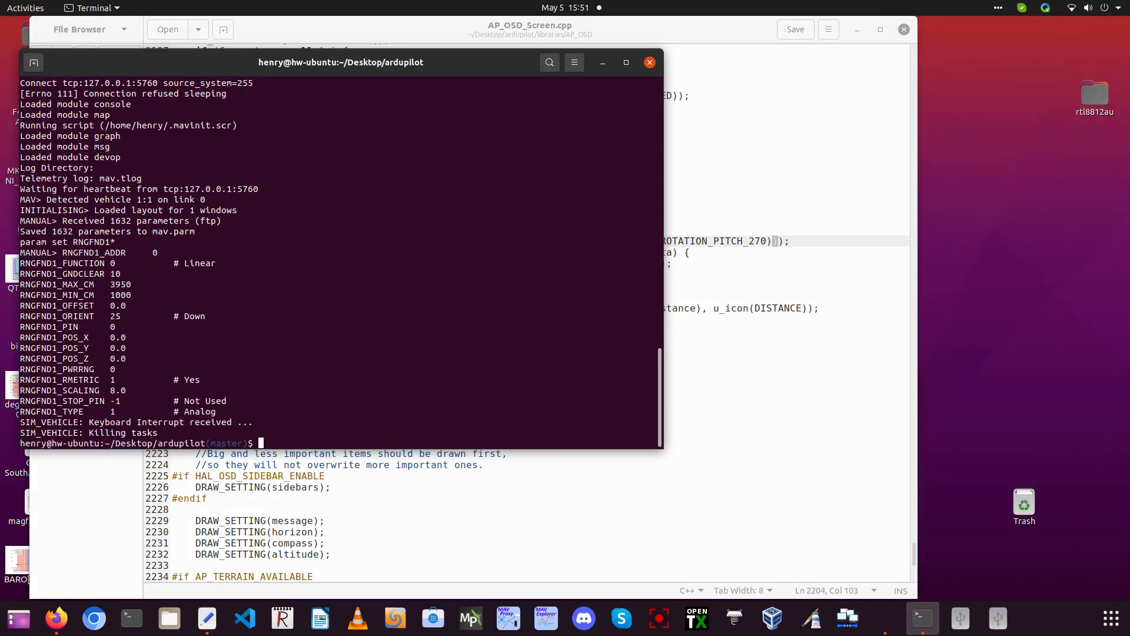
{"action": "type", "text": "sim_vehicle.py -v plane --console --map -D -G --osd"}
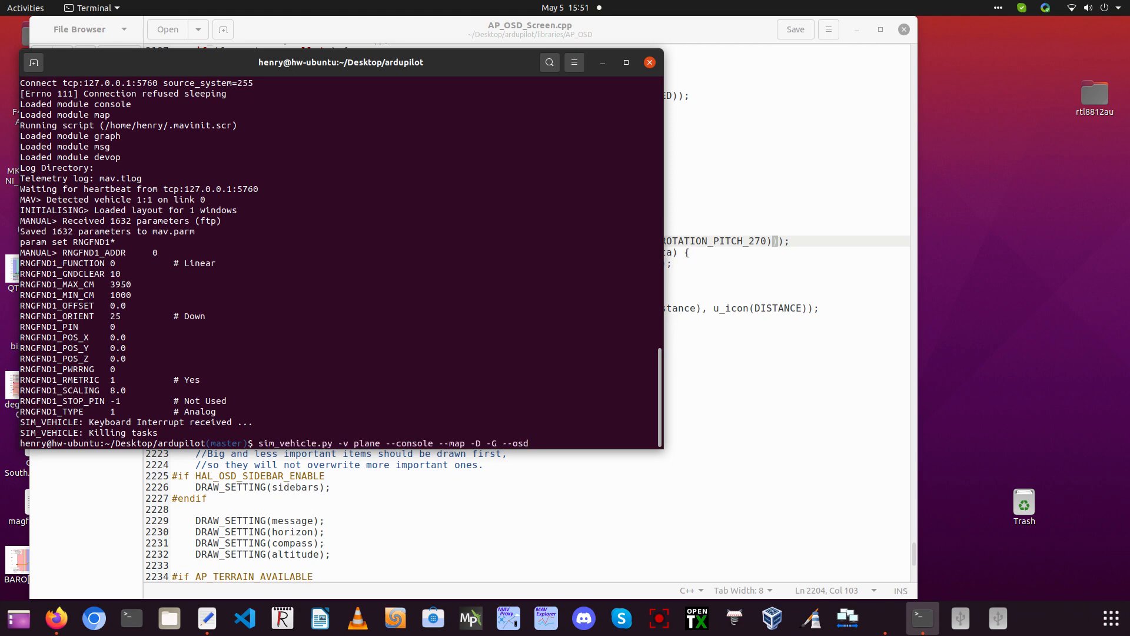
{"action": "key", "text": "Return"}
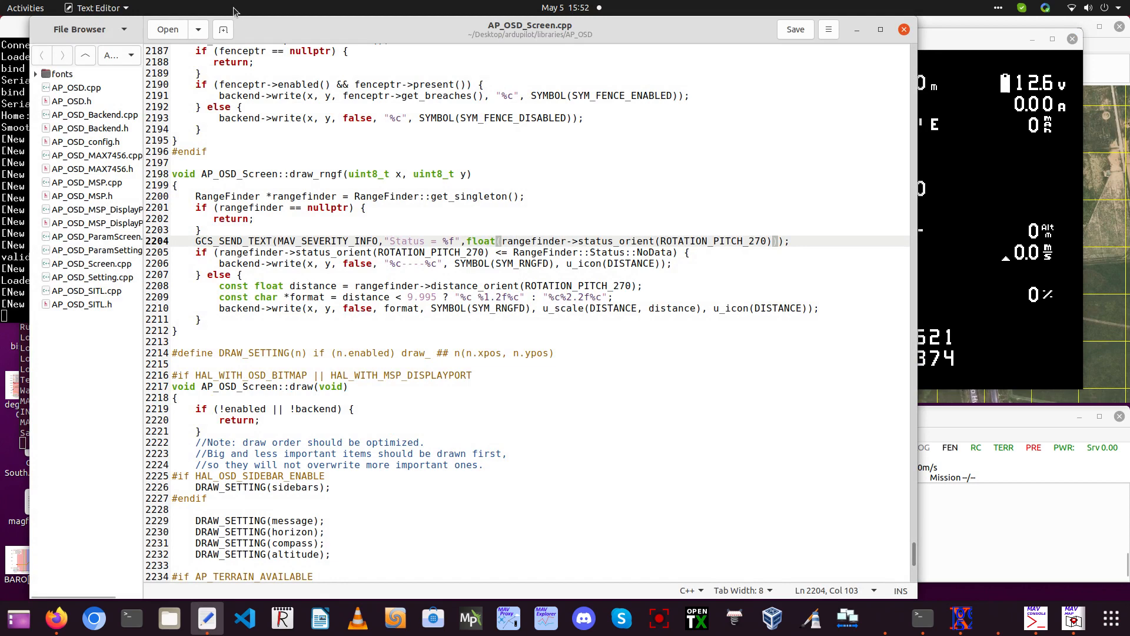
- Open AP_RangeFinder.h and scroll to the Status enum's OutOfRangeLow value
{"action": "left_click", "coordinate": [196, 29]}
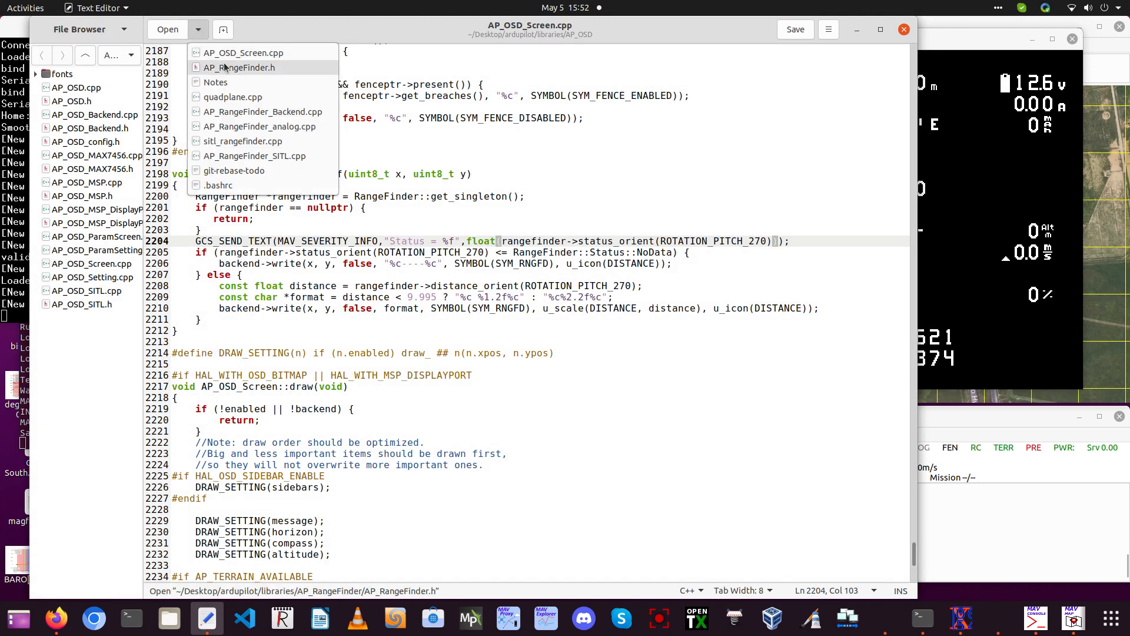
{"action": "left_click", "coordinate": [222, 67]}
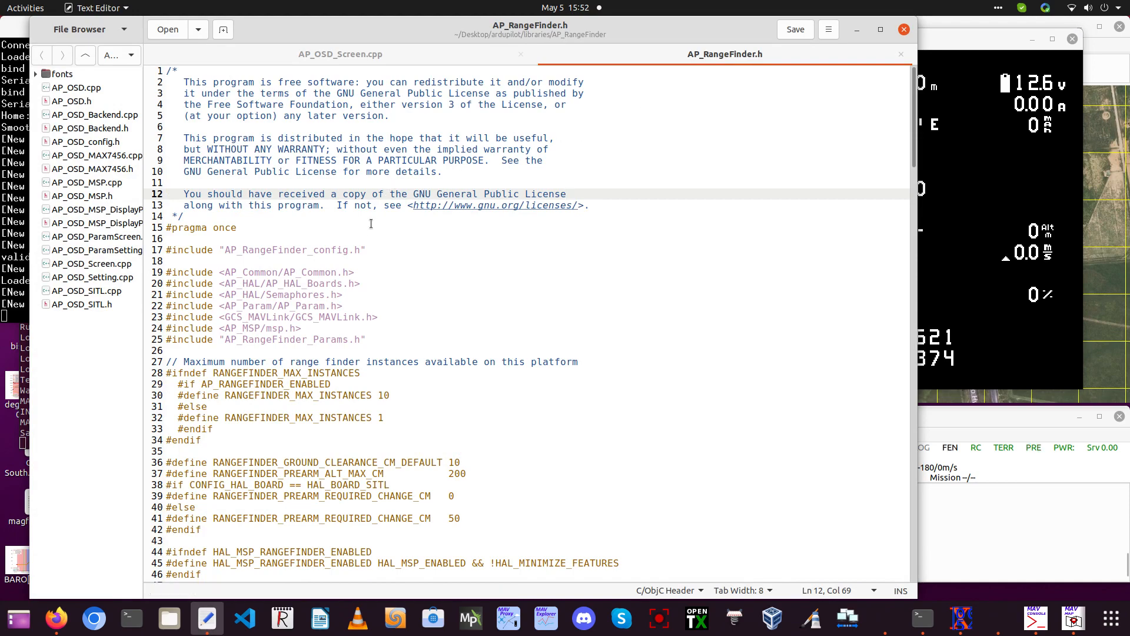
{"action": "scroll", "scroll_direction": "down", "scroll_amount": 3}
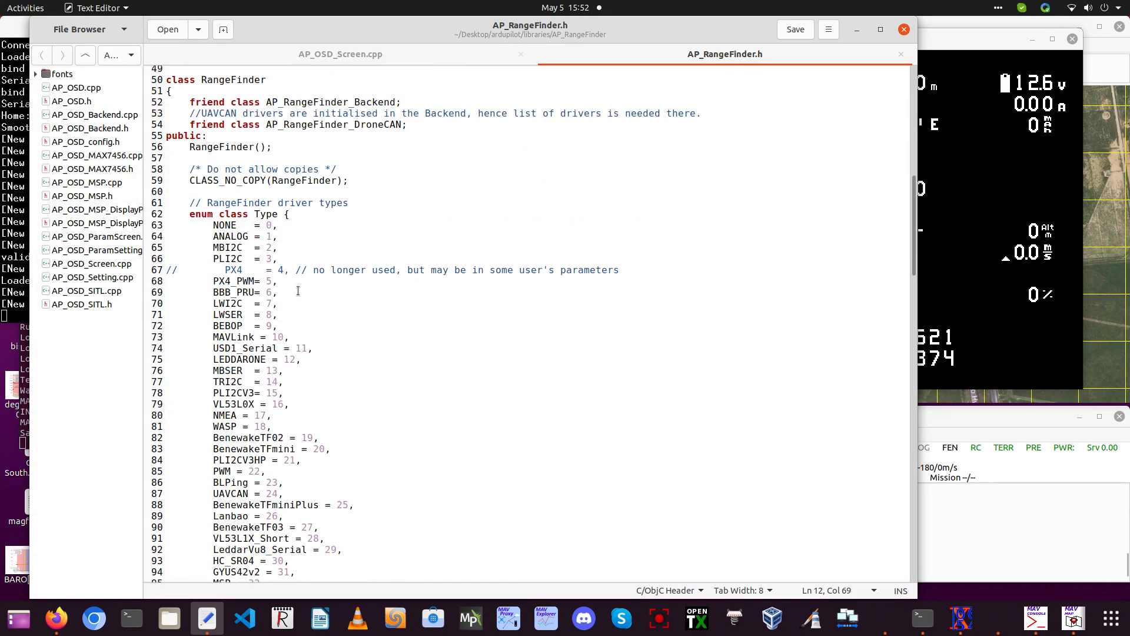
{"action": "scroll", "scroll_direction": "down", "scroll_amount": 3}
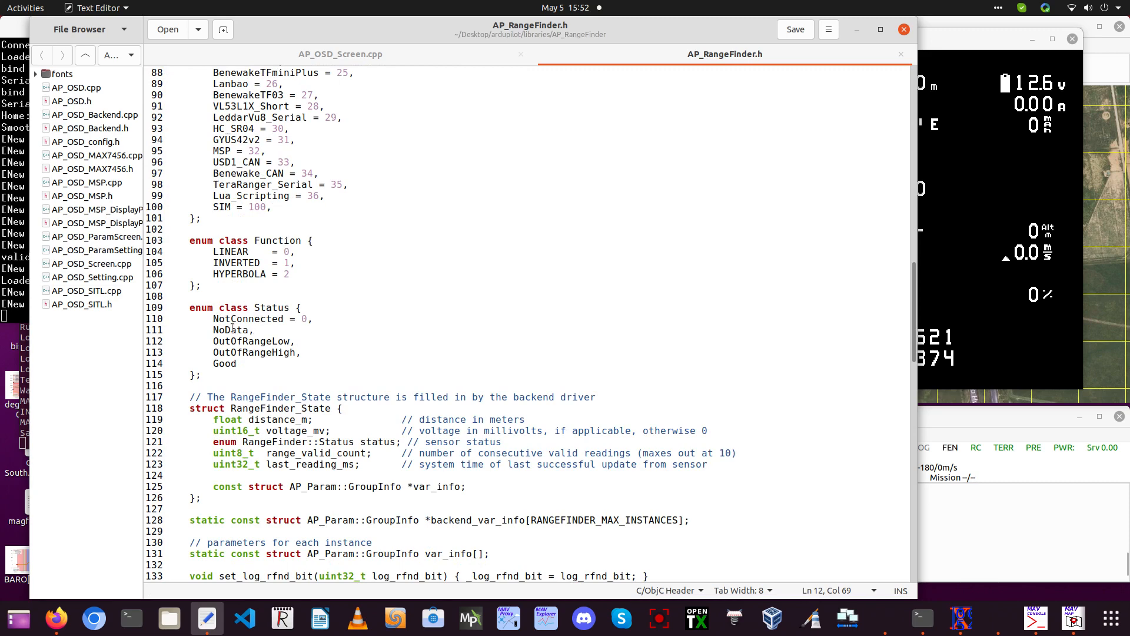
{"action": "mouse_move", "coordinate": [284, 341]}
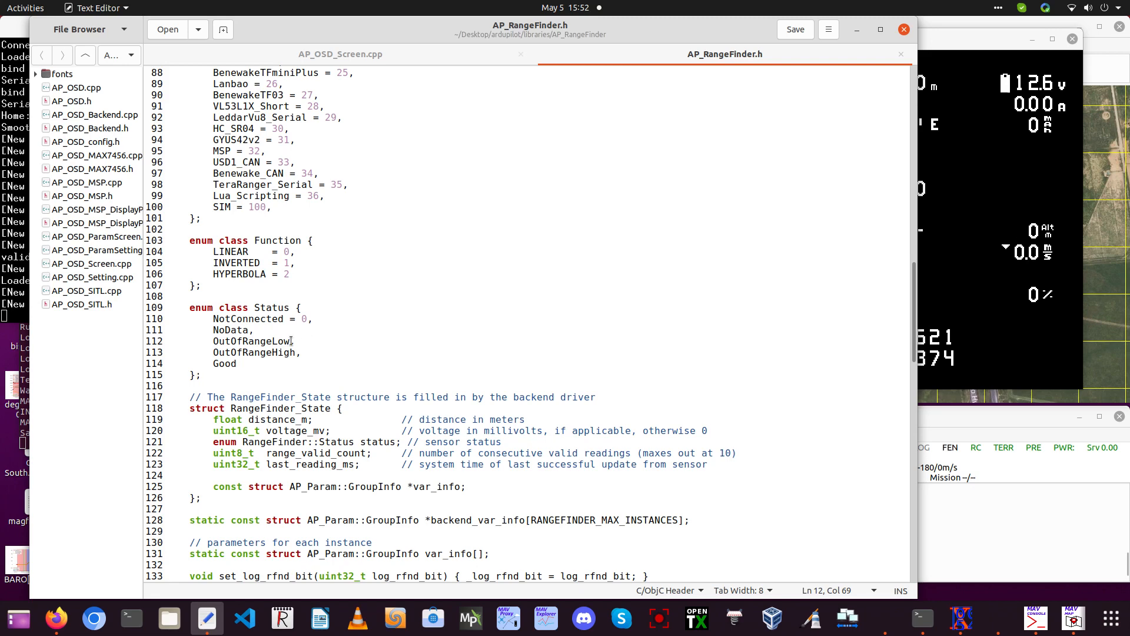
{"action": "left_click", "coordinate": [339, 54]}
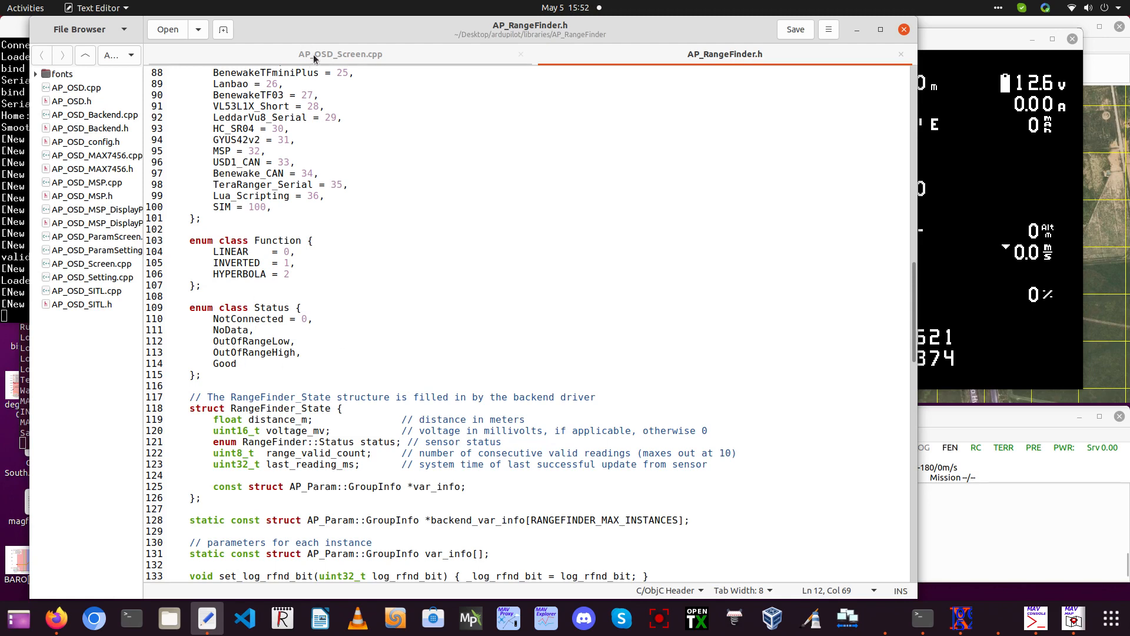
- Replace NoData with Good in draw_rngf's status check and save AP_OSD_Screen.cpp
{"action": "left_click", "coordinate": [339, 54]}
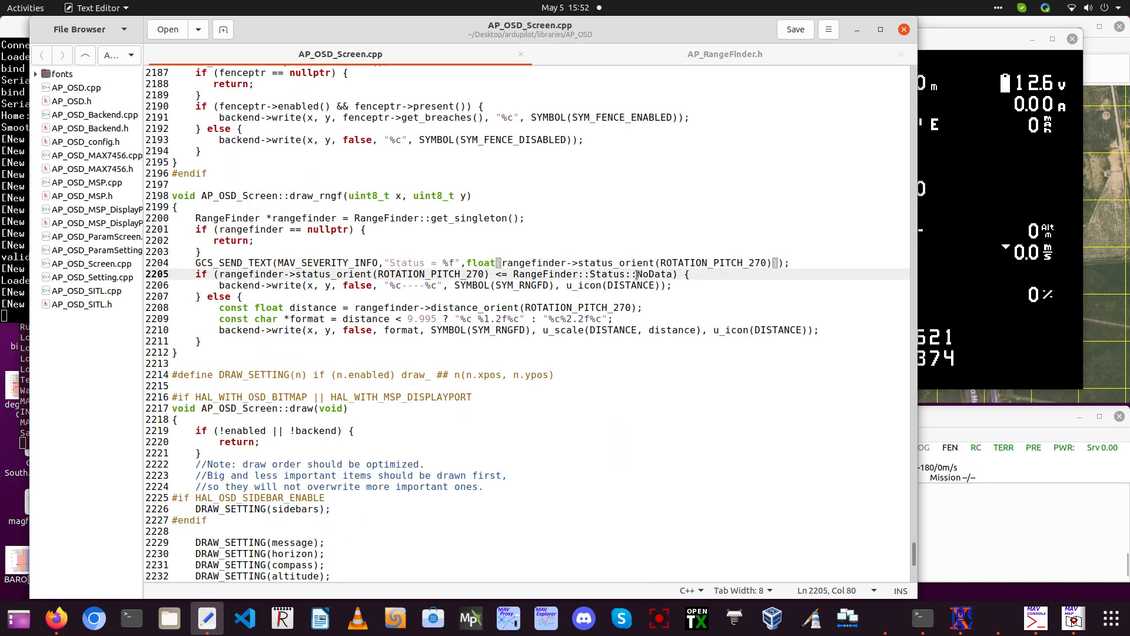
{"action": "double_click", "coordinate": [655, 274]}
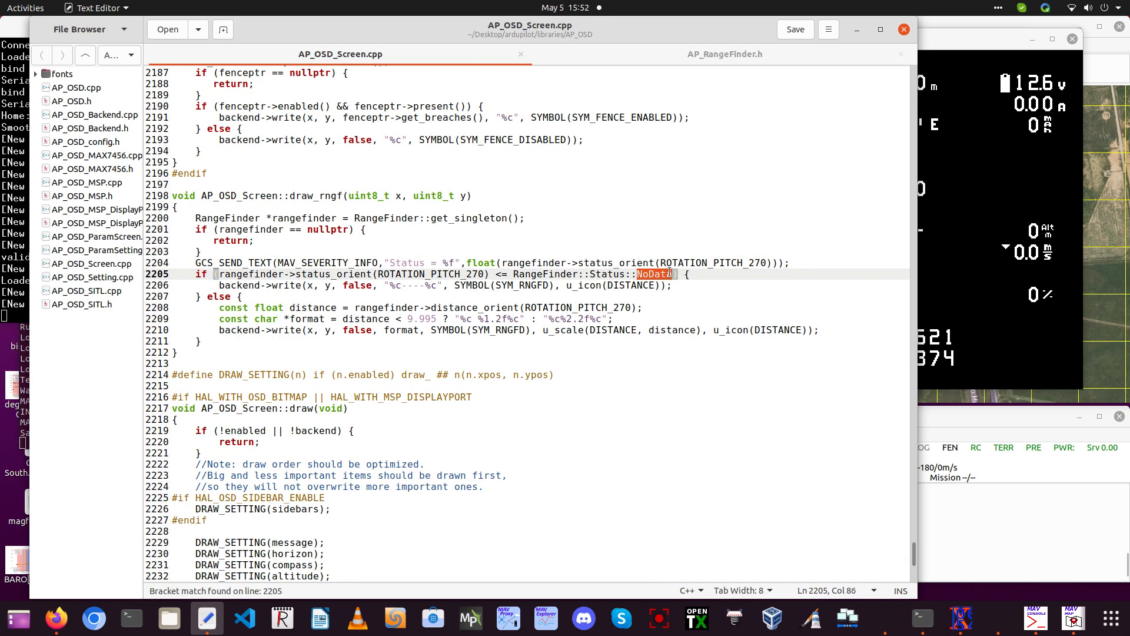
{"action": "type", "text": "Good"}
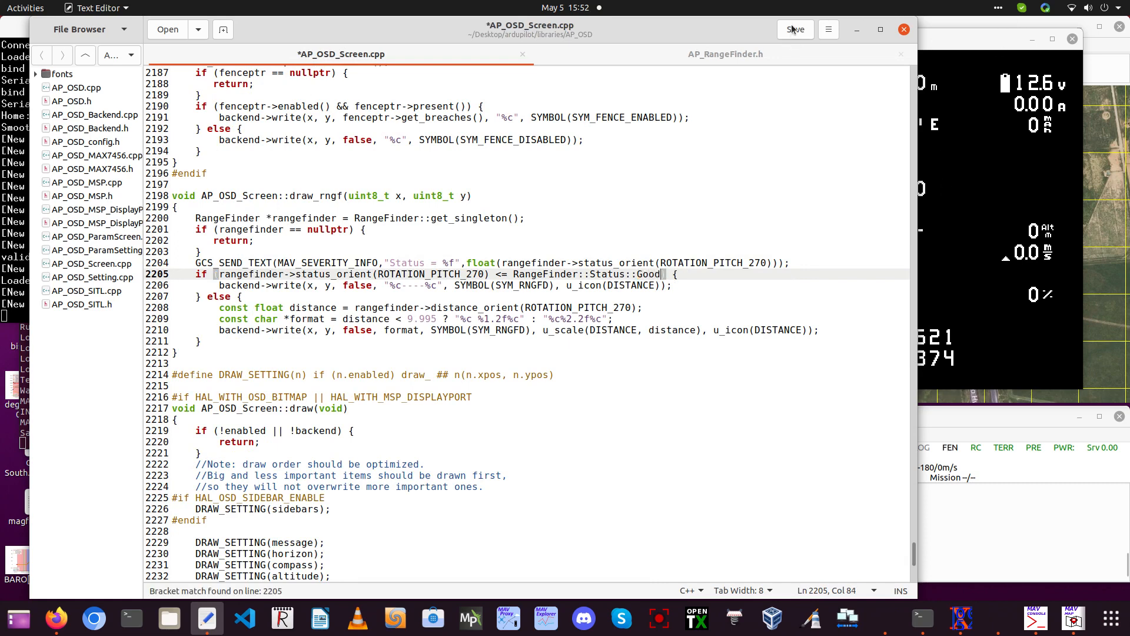
{"action": "left_click", "coordinate": [795, 30]}
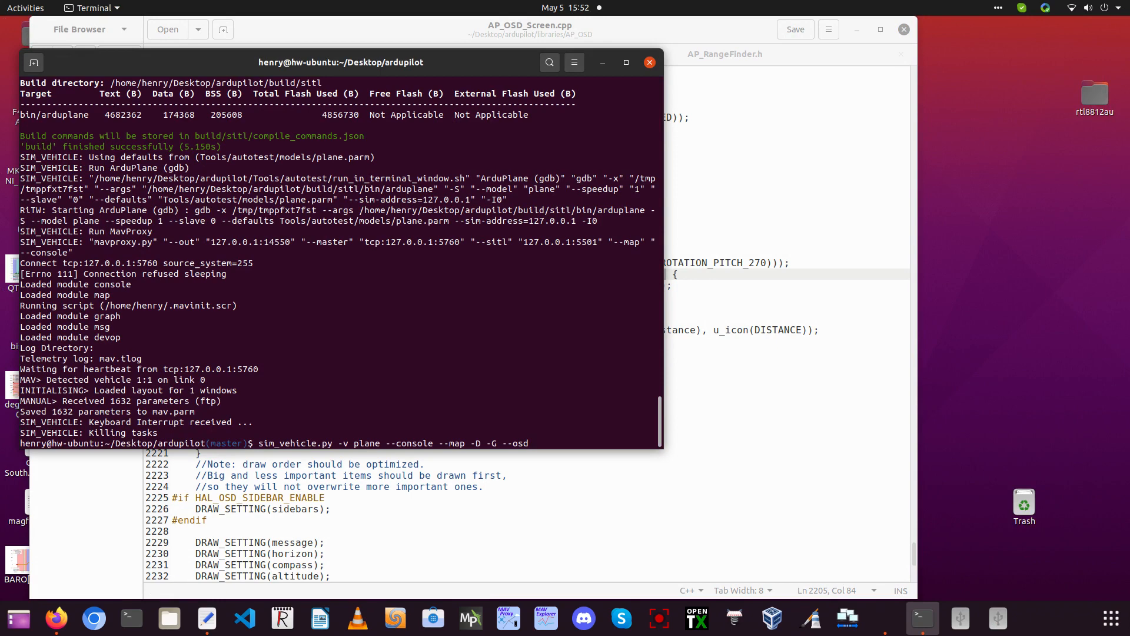
- Relaunch the plane simulation, then enter mode takeoff and arm throttle in MAVProxy
{"action": "key", "text": "Return"}
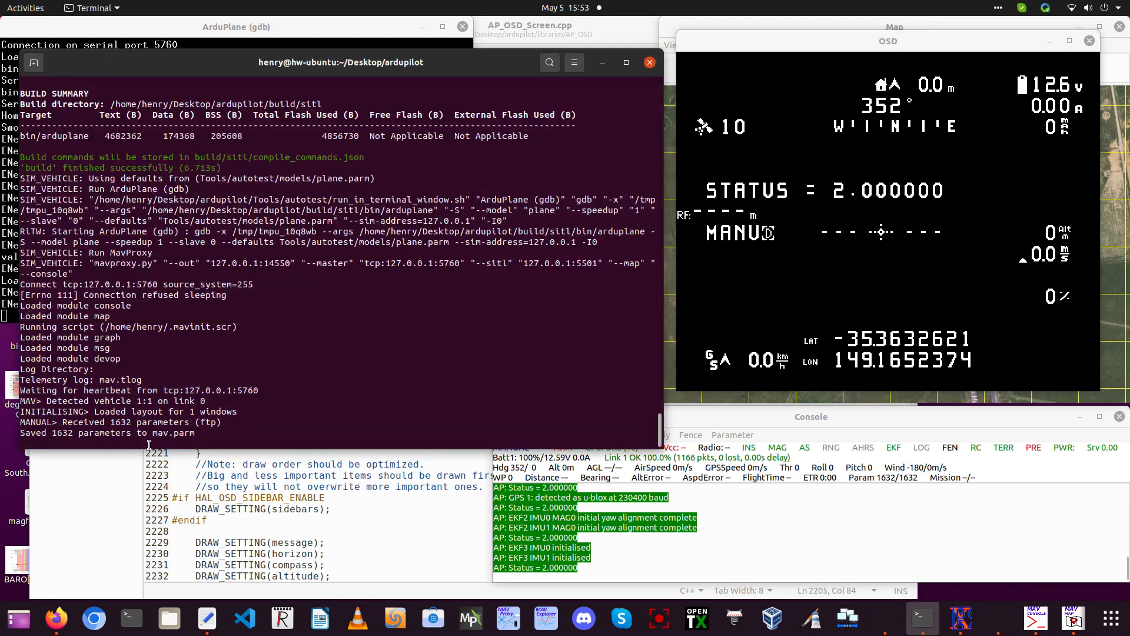
{"action": "type", "text": "mode takeoff"}
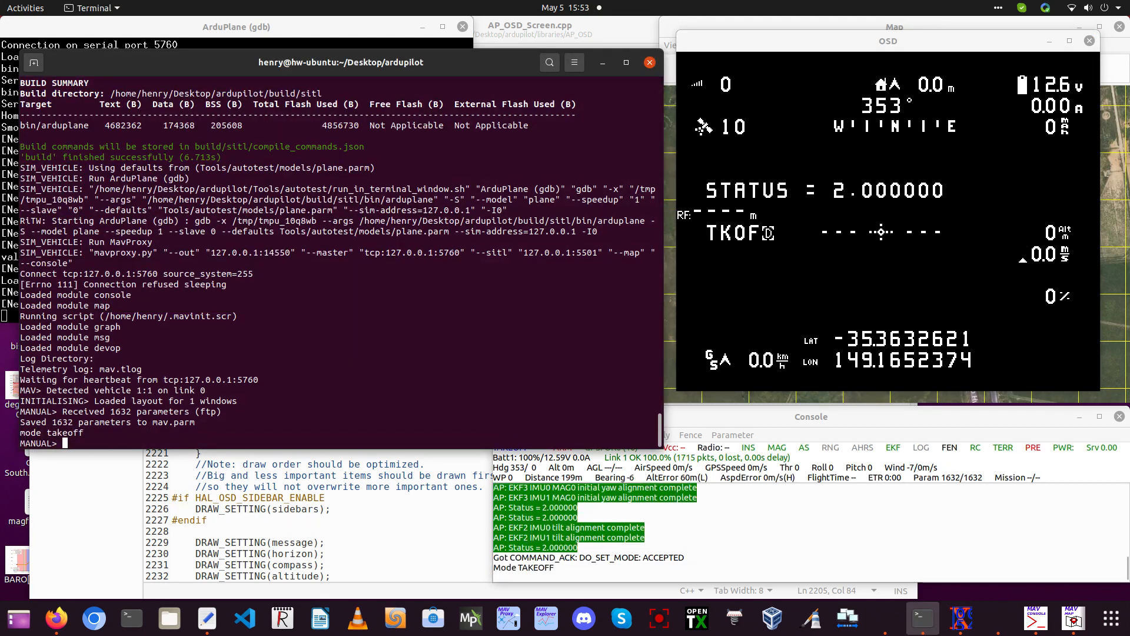
{"action": "type", "text": "arm"}
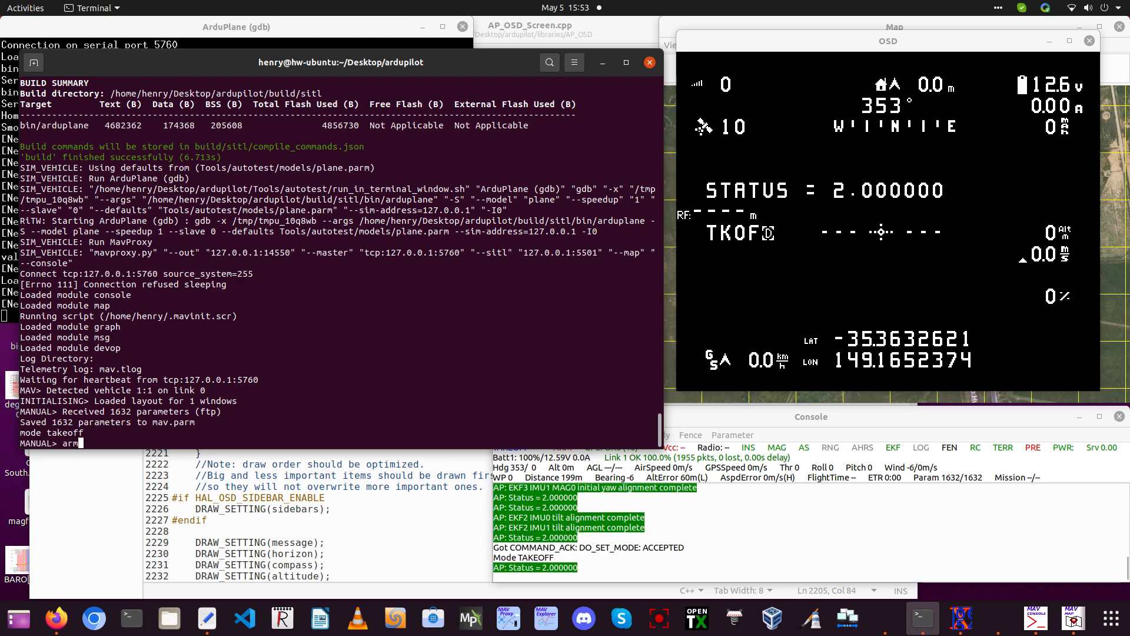
{"action": "type", "text": "throttle"}
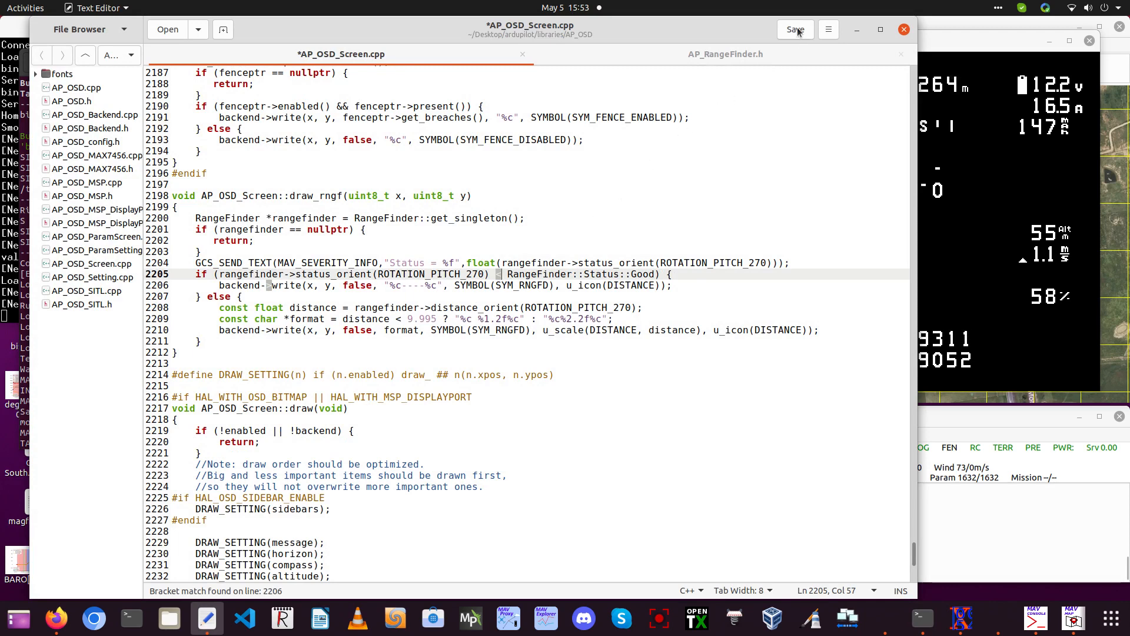
- Save the strict less-than-Good check and drag the OSD window over the map
{"action": "left_click", "coordinate": [795, 29]}
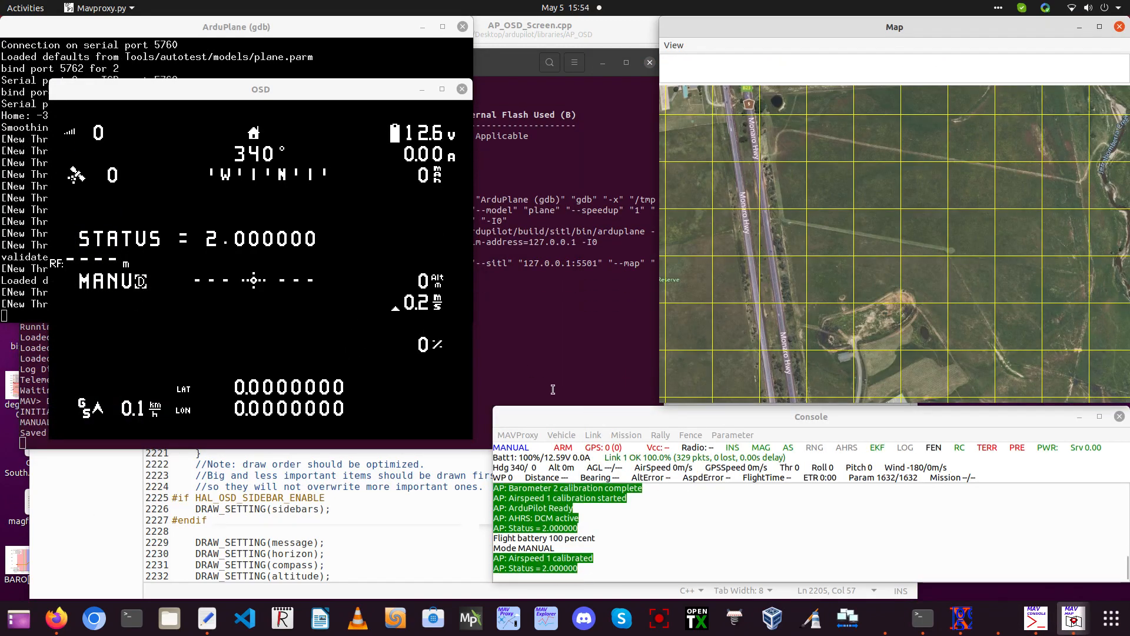
{"action": "left_click_drag", "start_coordinate": [260, 89], "coordinate": [770, 109]}
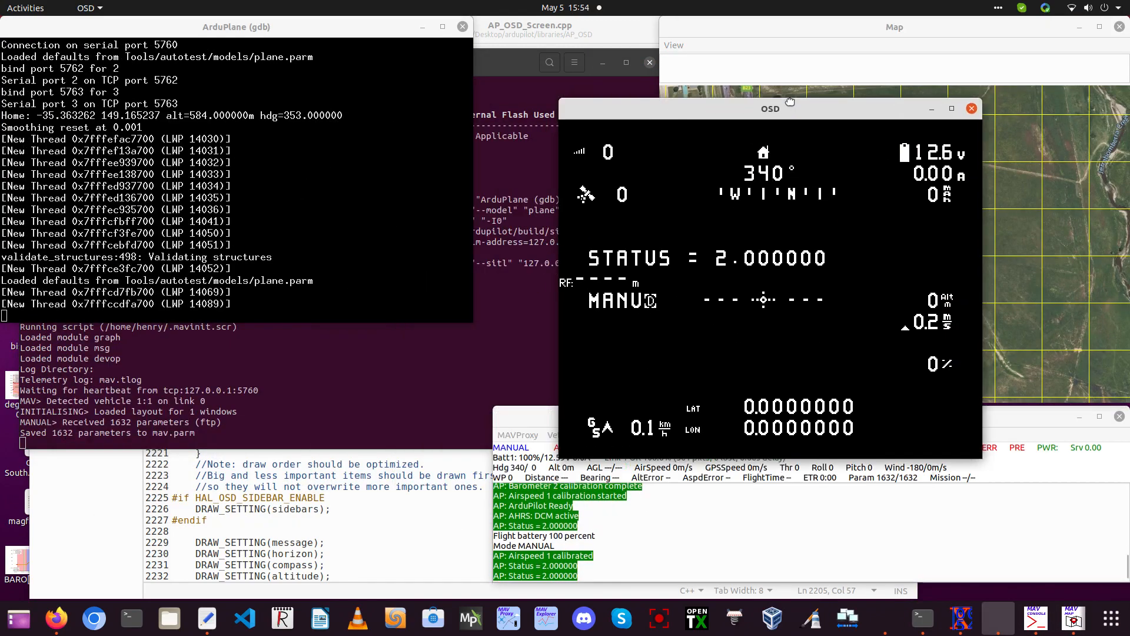
{"action": "left_click_drag", "start_coordinate": [789, 109], "coordinate": [870, 36]}
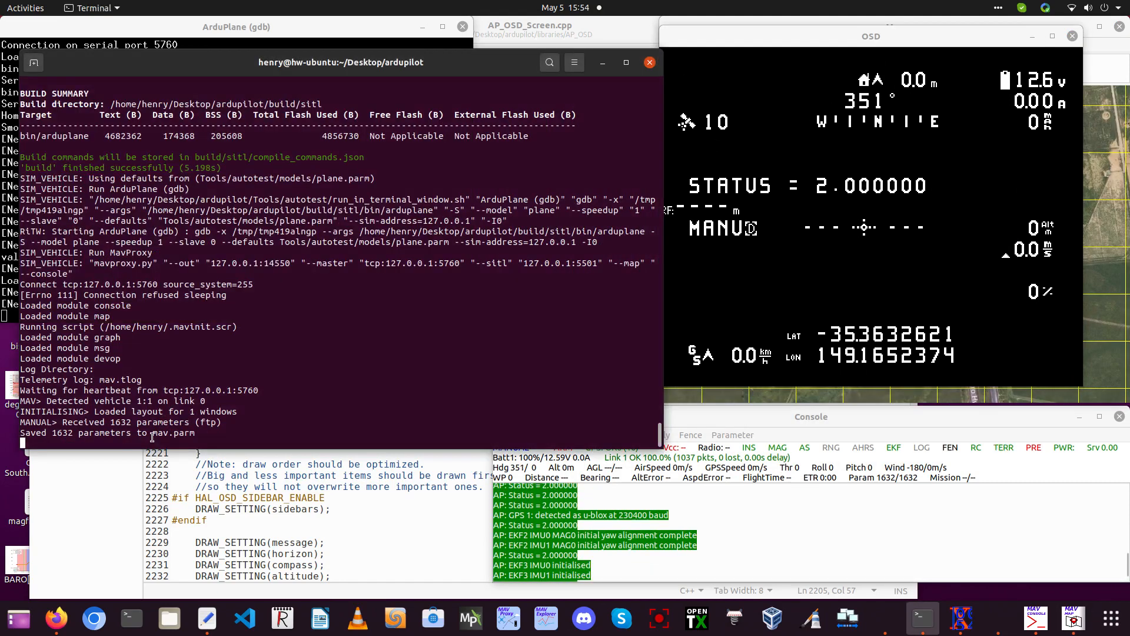
- Send mode takeoff so the plane climbs to about 57 m on the OSD
{"action": "type", "text": "mod"}
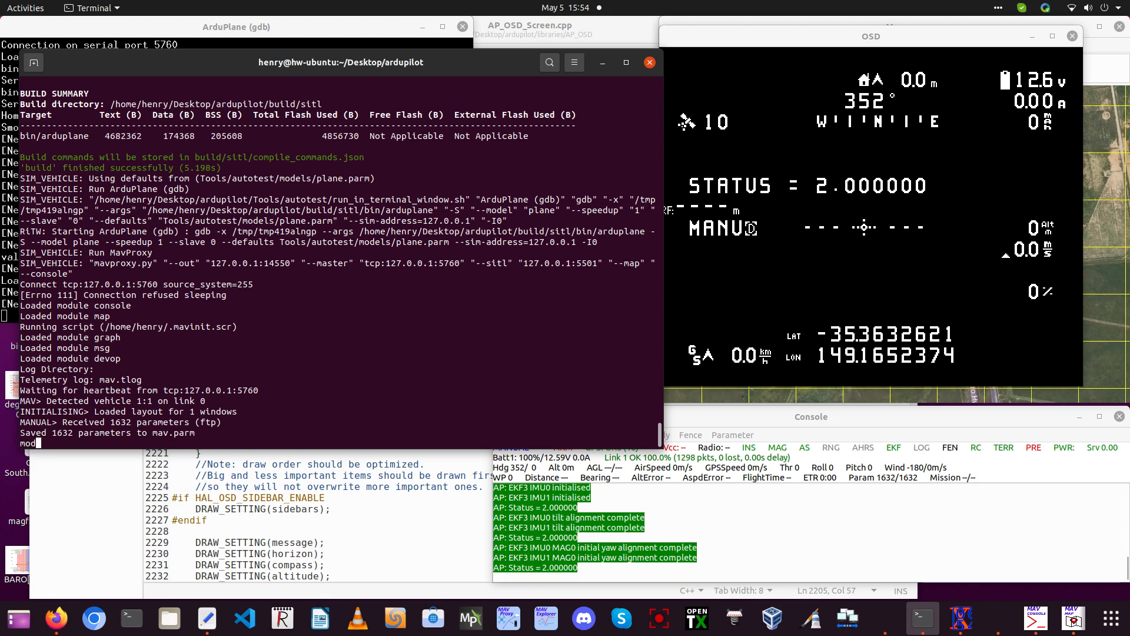
{"action": "type", "text": "takeo"}
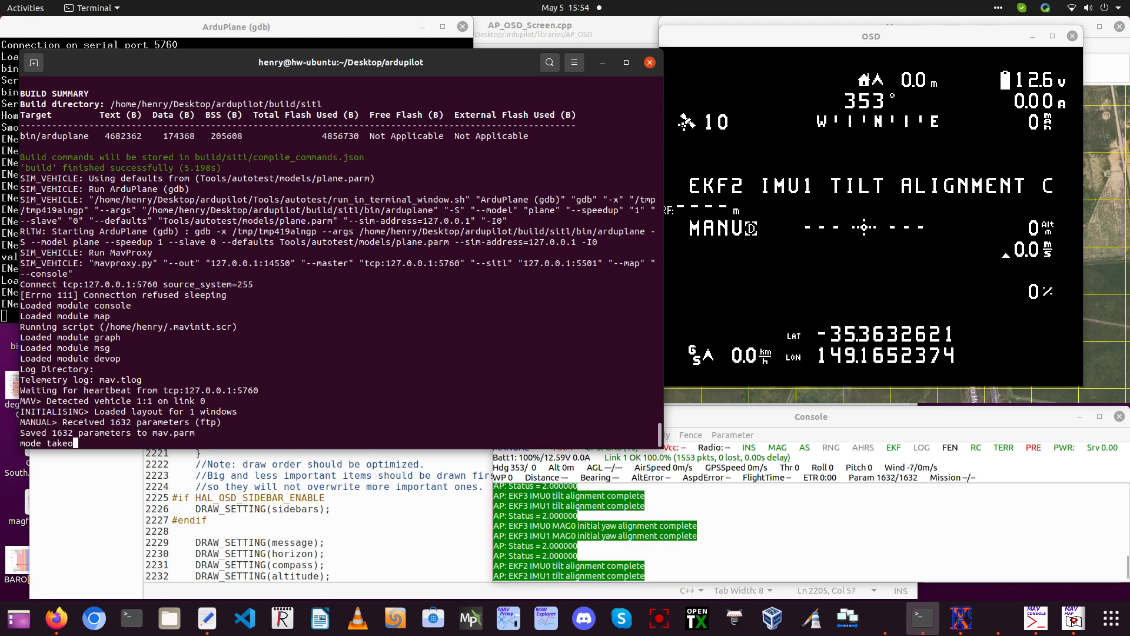
{"action": "key", "text": "Return"}
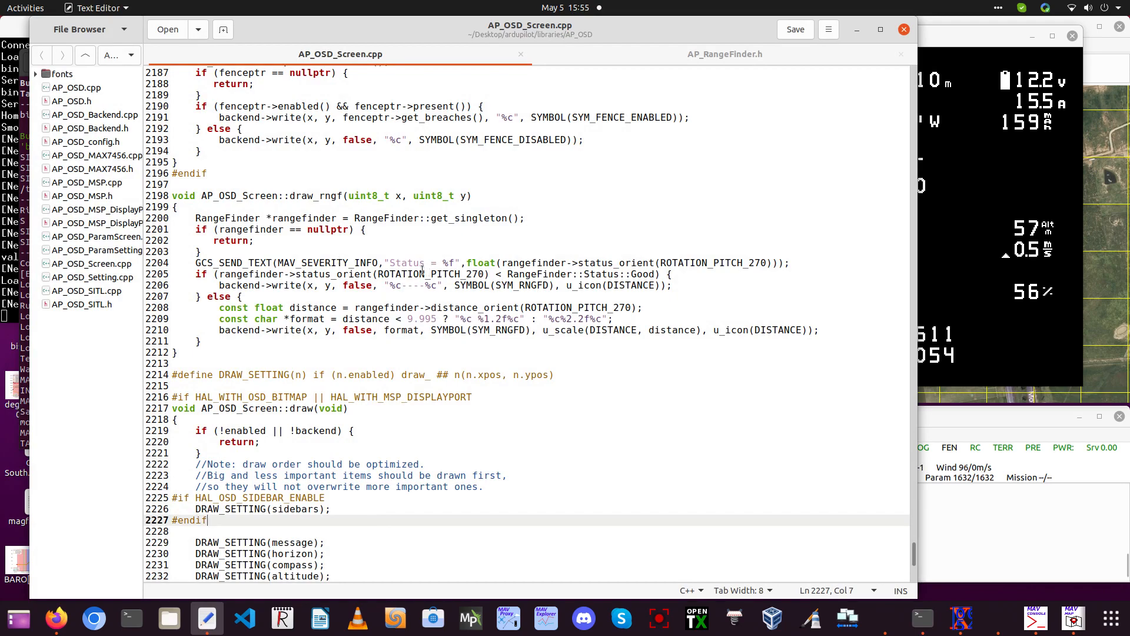
- Search AP_OSD_Screen.cpp for 'rngf', landing on the RNGF_EN, RNGF_X and RNGF_Y parameter definitions
{"action": "scroll", "scroll_direction": "up", "scroll_amount": 3}
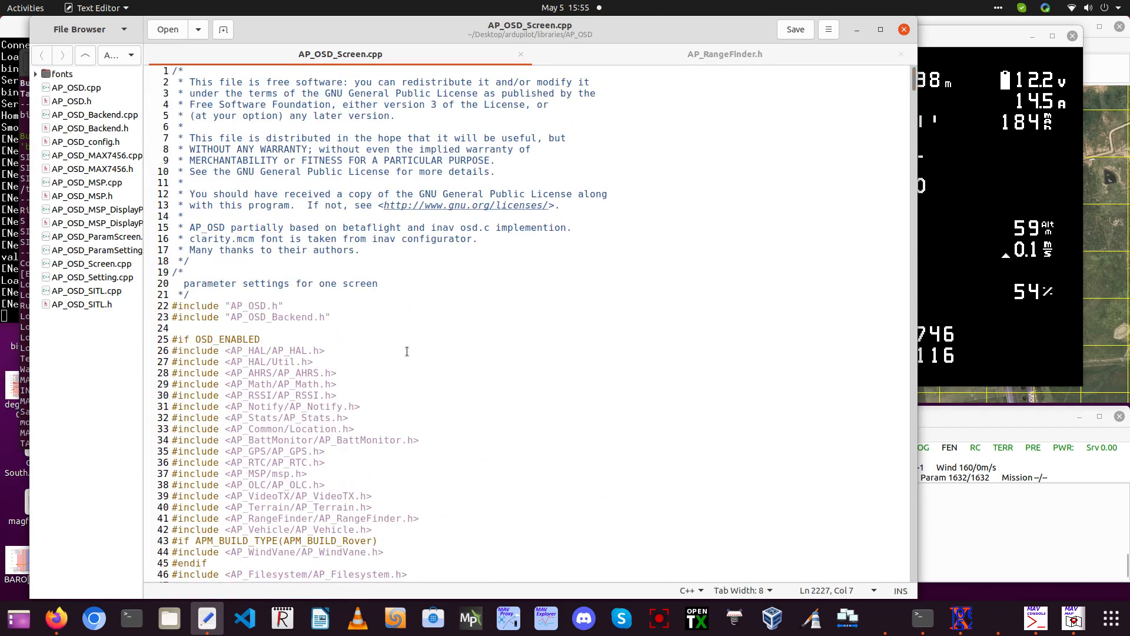
{"action": "scroll", "scroll_direction": "down", "scroll_amount": 3}
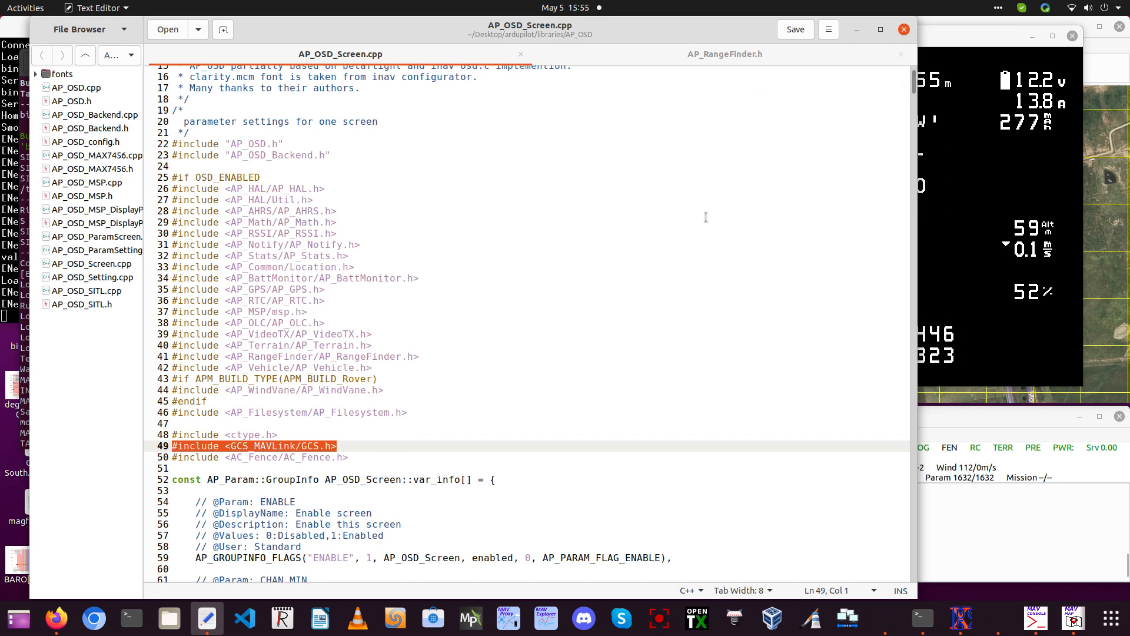
{"action": "key", "text": "ctrl+f"}
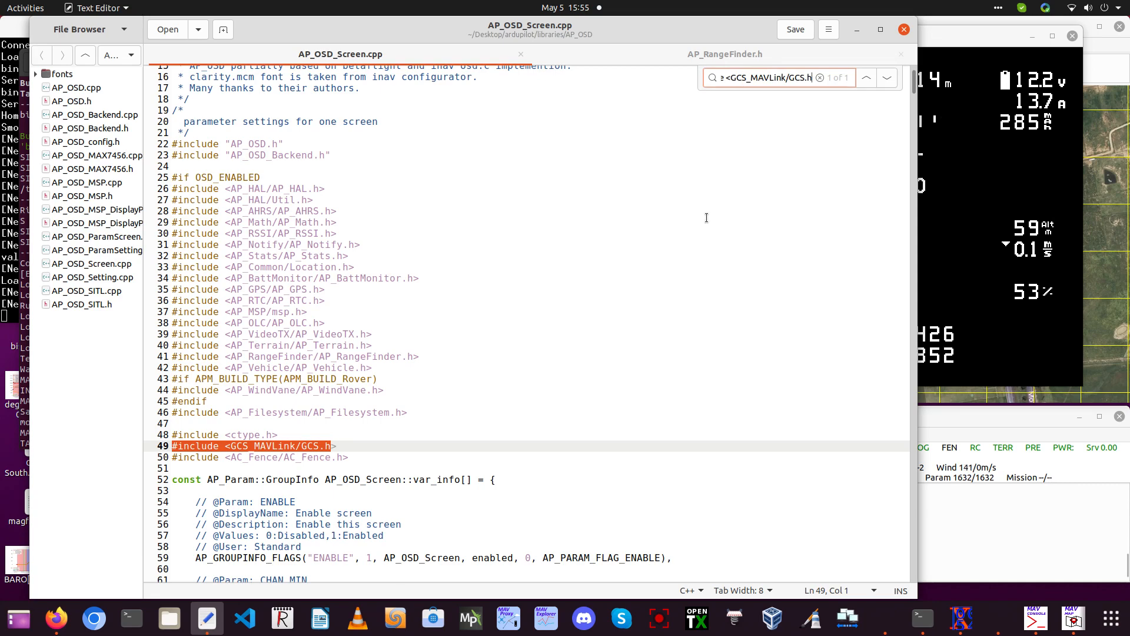
{"action": "type", "text": "r"}
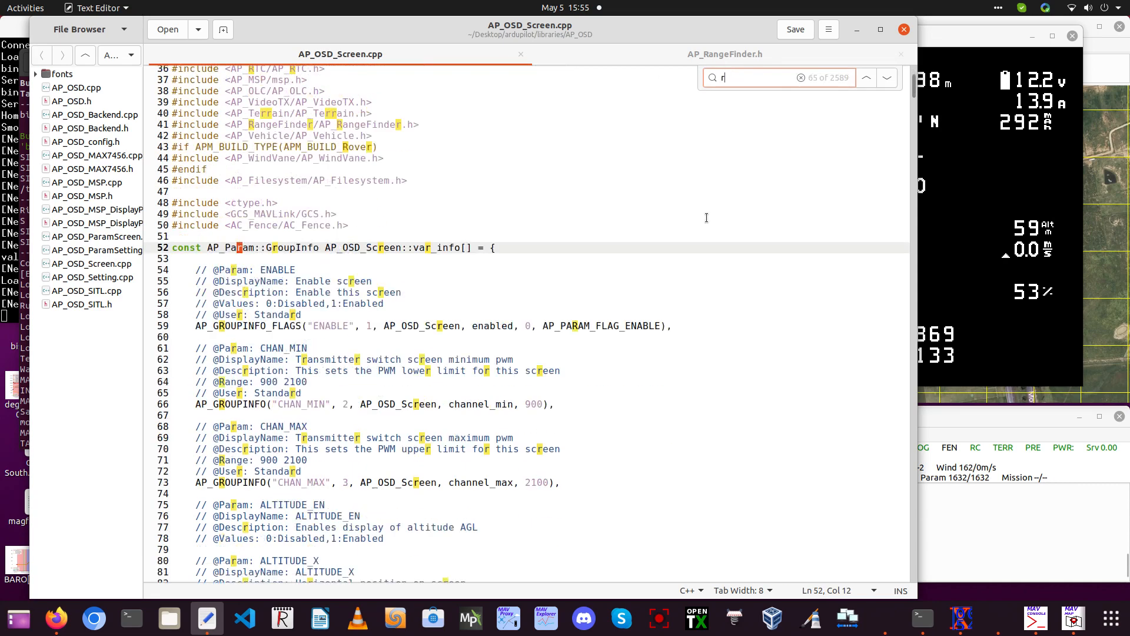
{"action": "type", "text": "ngf"}
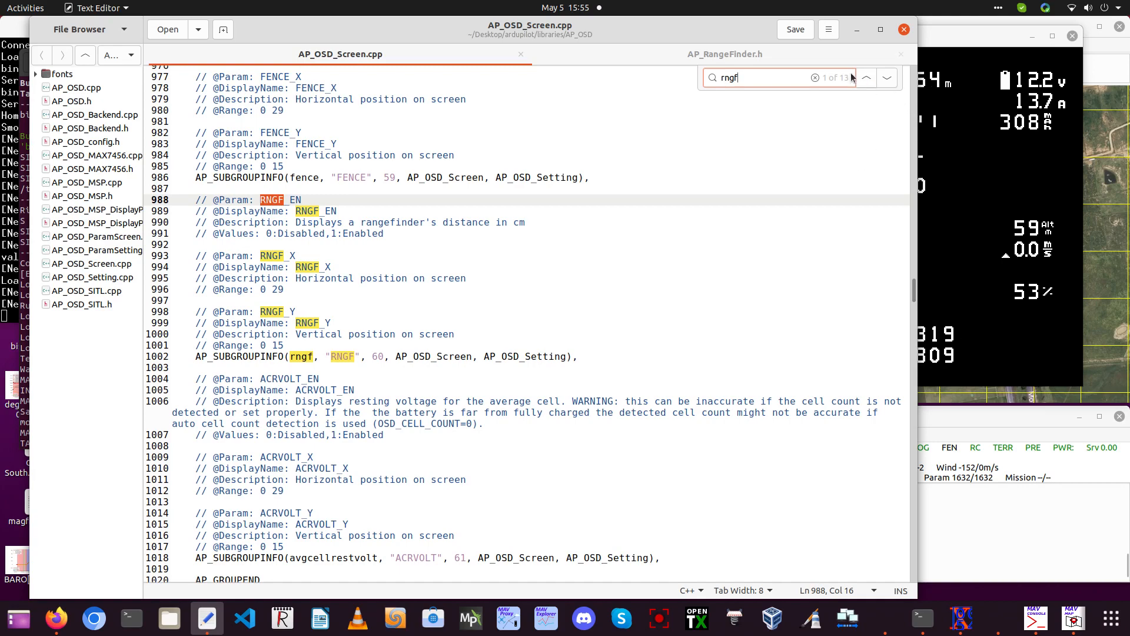
- Jump to the draw_rngf match and replace GCS_SEND_TEXT(MAV_SEVERITY_INFO, with printf(
{"action": "left_click", "coordinate": [886, 77]}
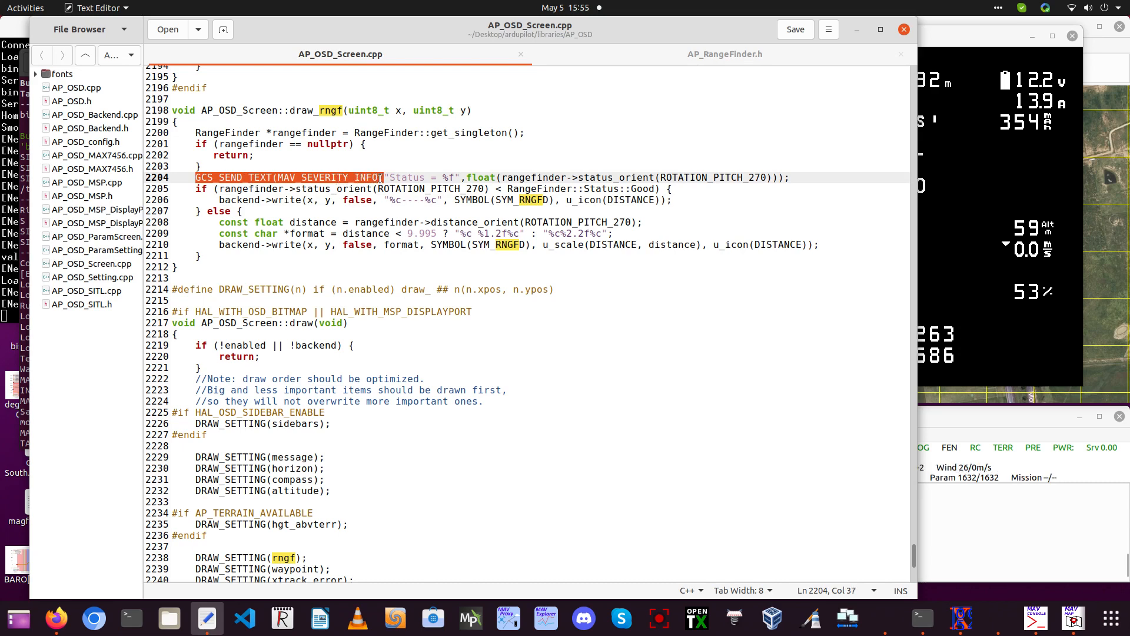
{"action": "type", "text": "printf"}
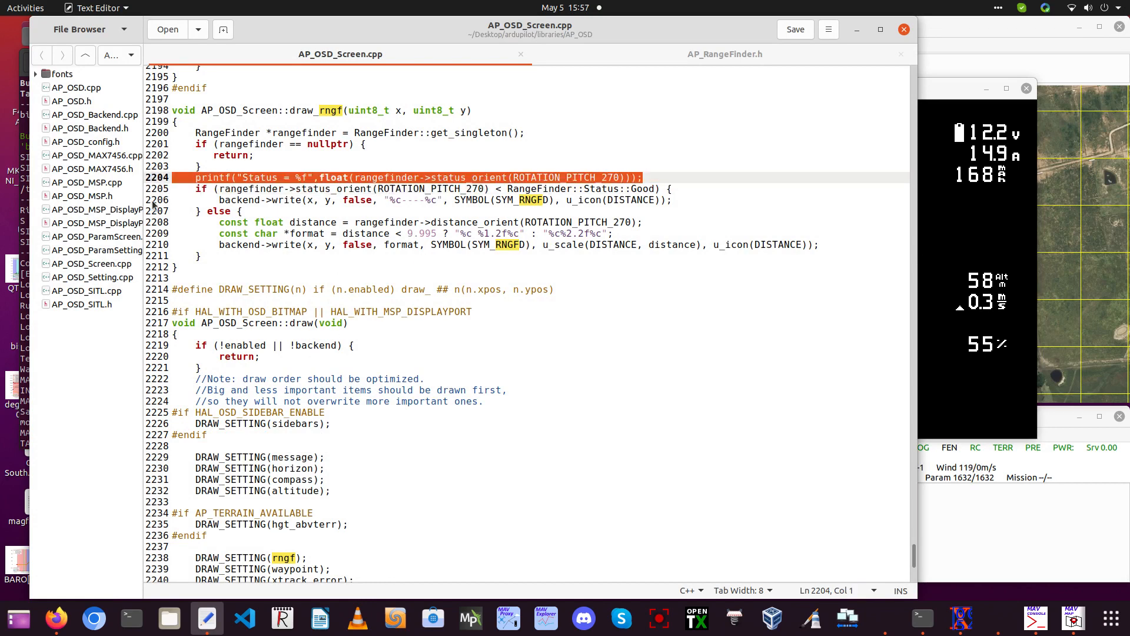
- Remove the printf status line at line 2204 and save the file
{"action": "key", "text": "Delete"}
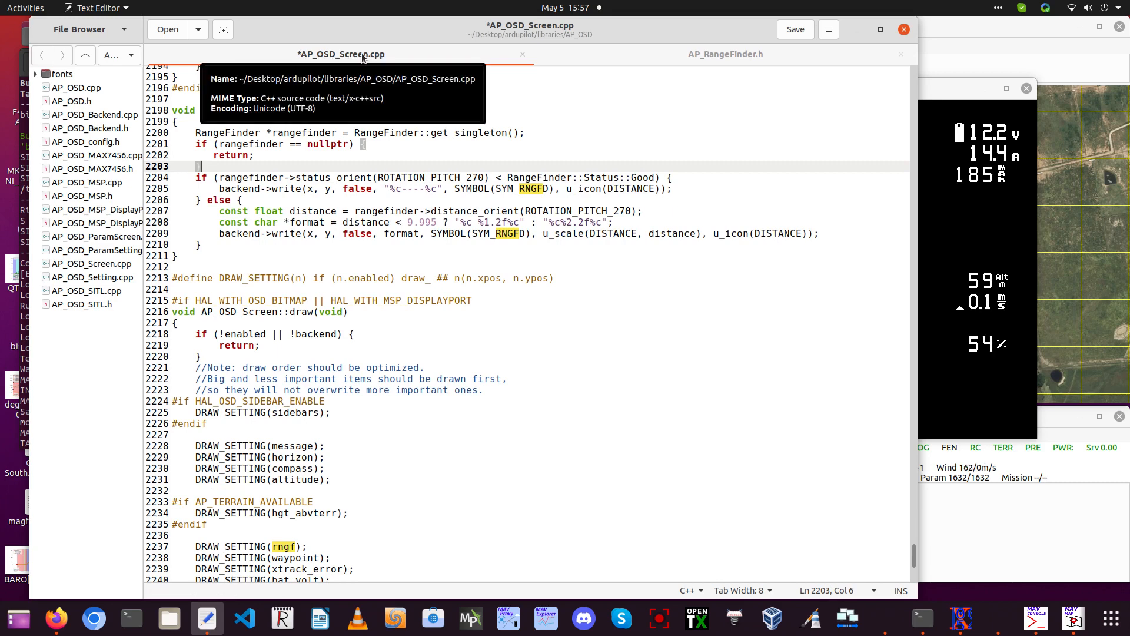
{"action": "left_click", "coordinate": [795, 30]}
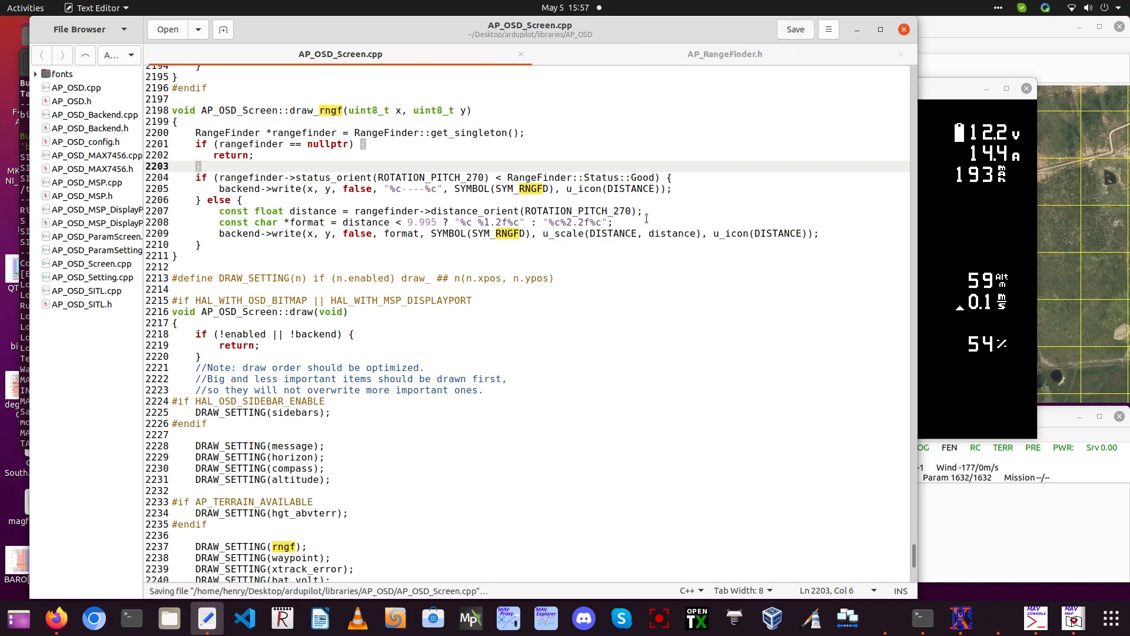
{"action": "mouse_move", "coordinate": [676, 318]}
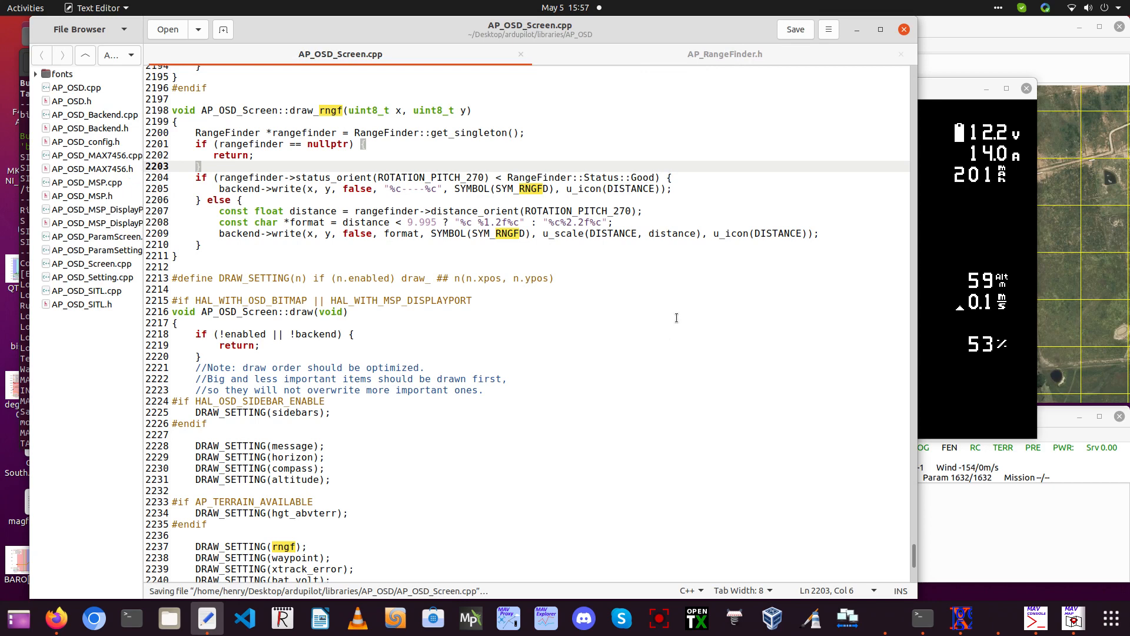